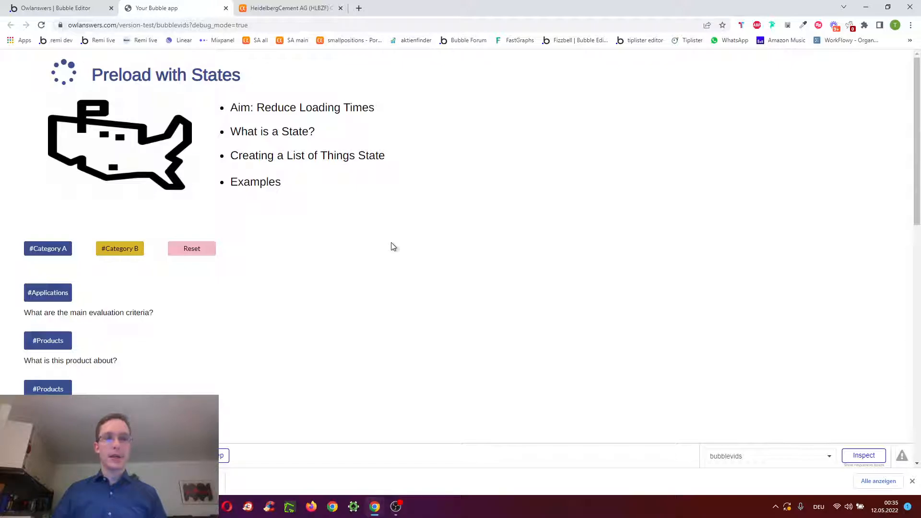
# Step: Filter the preview's question list with the #Category B button, then return to the Bubble editor
pyautogui.click(119, 248)
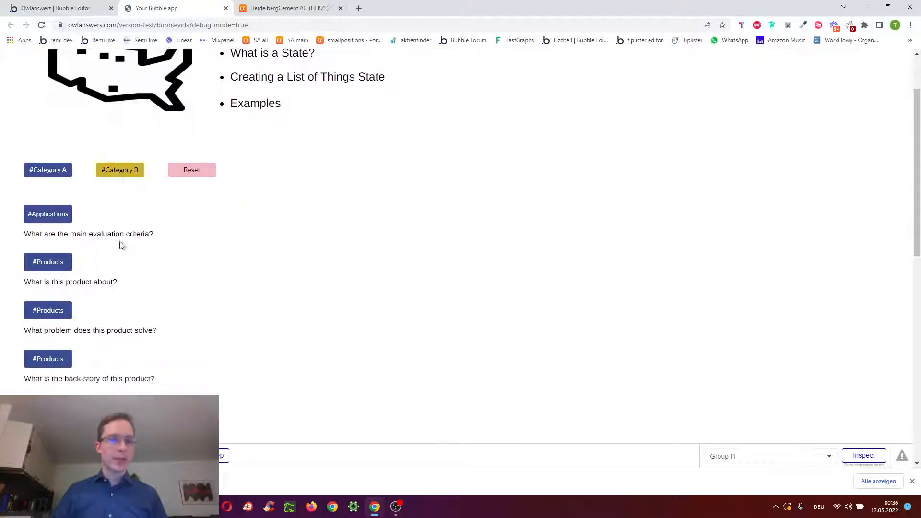
pyautogui.scroll(3)
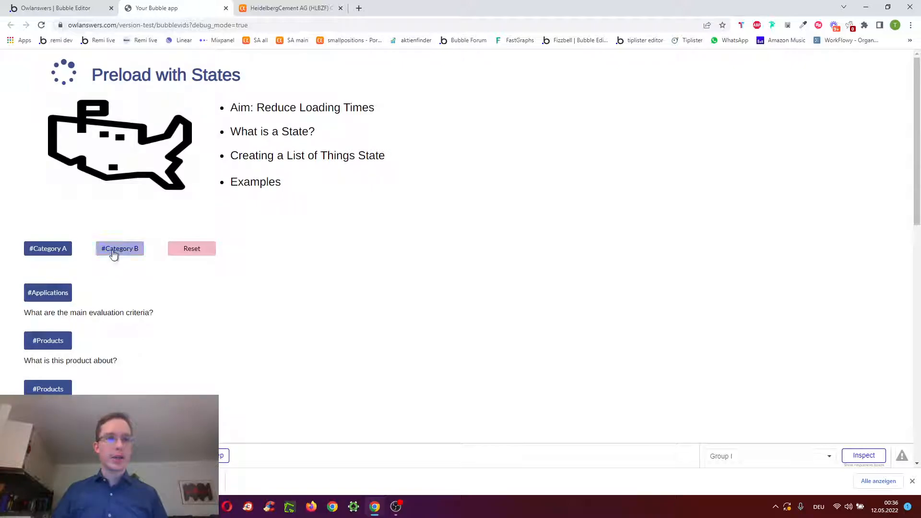
pyautogui.click(119, 248)
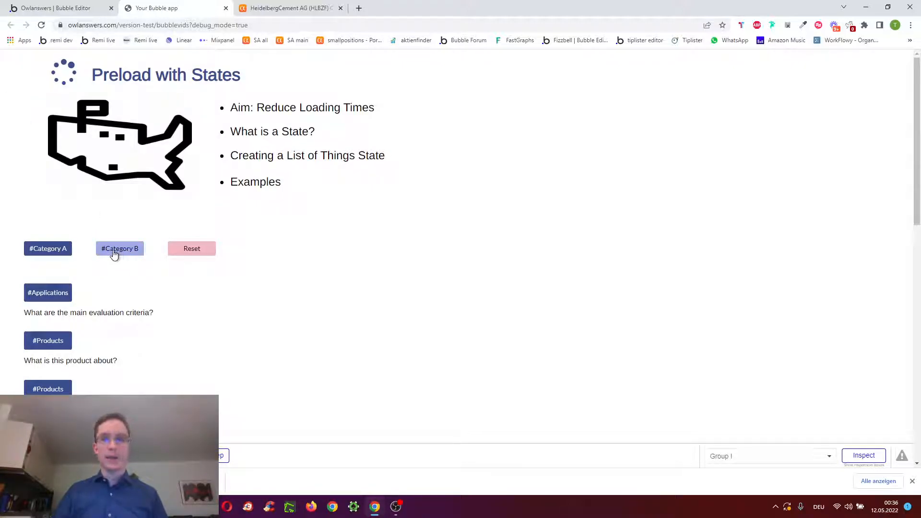
pyautogui.click(119, 248)
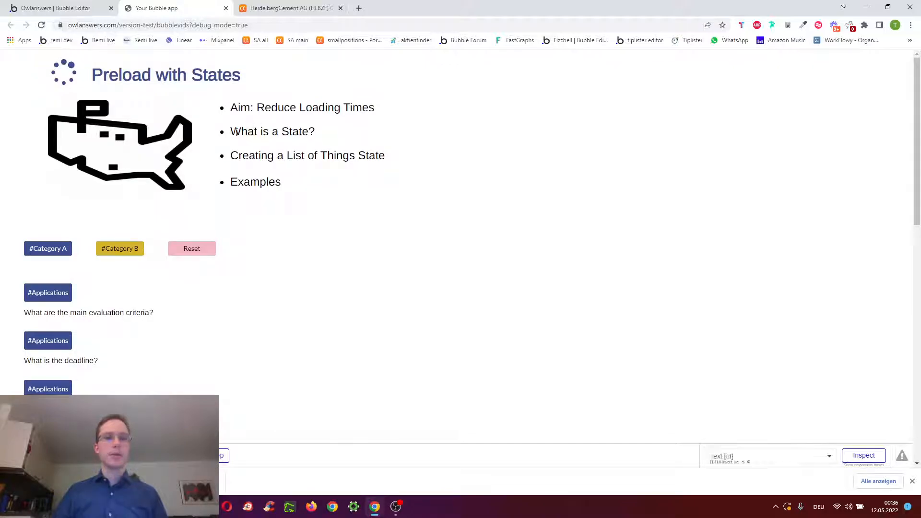
pyautogui.click(56, 8)
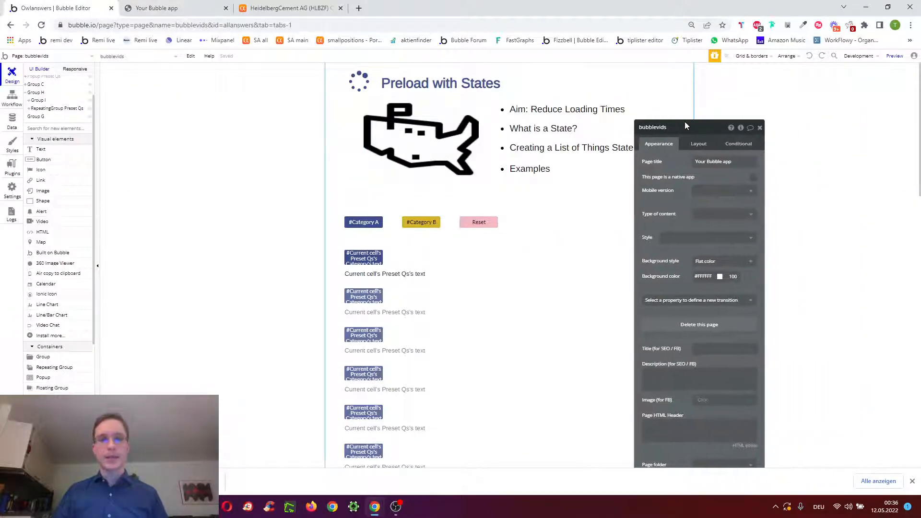
# Step: Show the page's custom states questions and questionsreset, browse the State type list for a new state, then cancel it
pyautogui.click(740, 127)
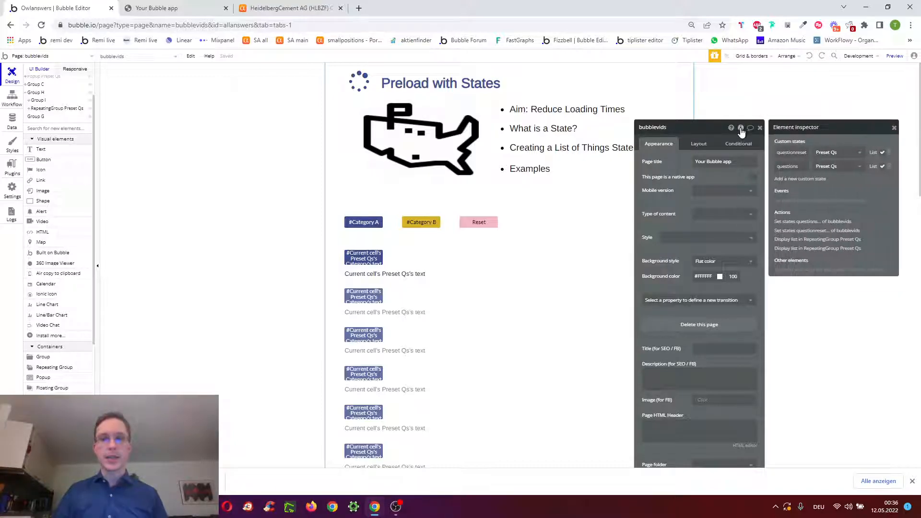
pyautogui.click(800, 178)
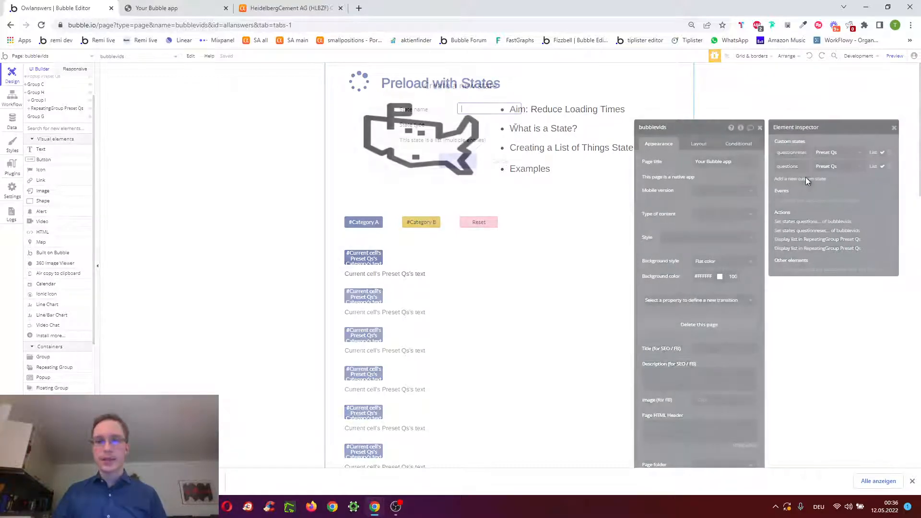
pyautogui.click(799, 178)
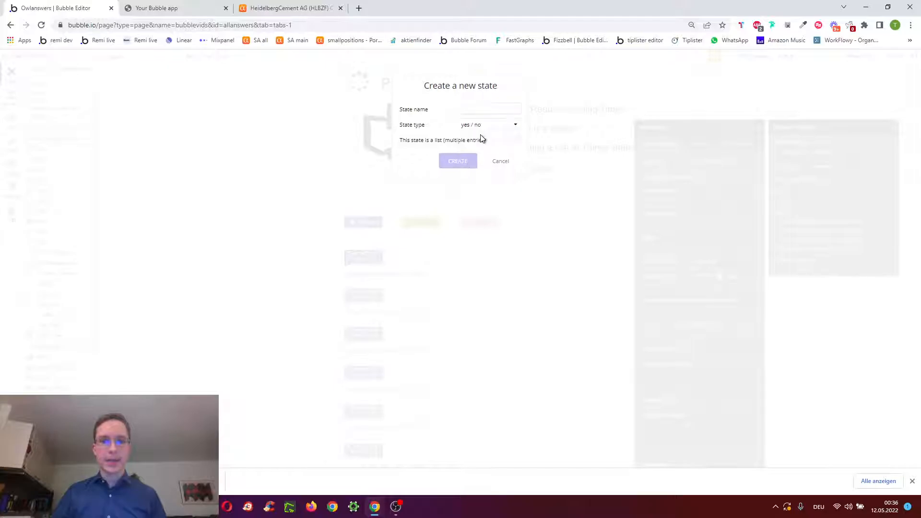
pyautogui.click(489, 109)
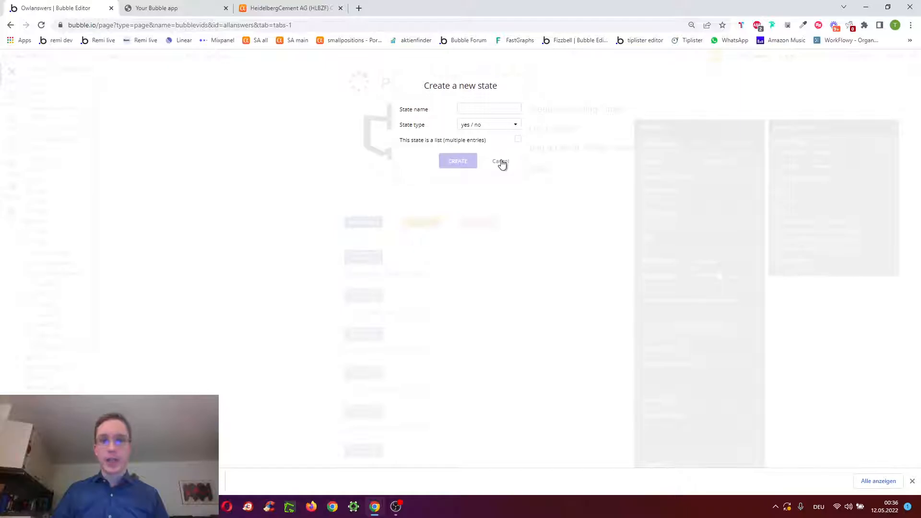
pyautogui.click(489, 124)
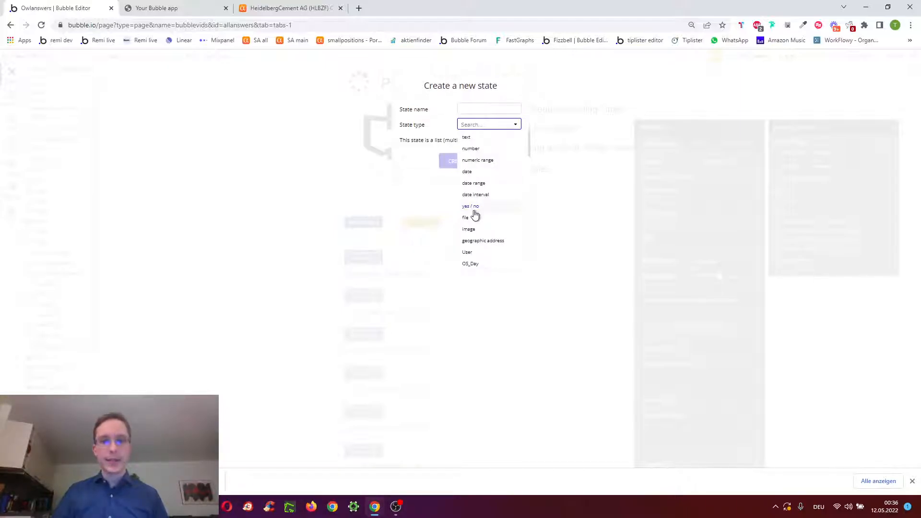
pyautogui.click(470, 206)
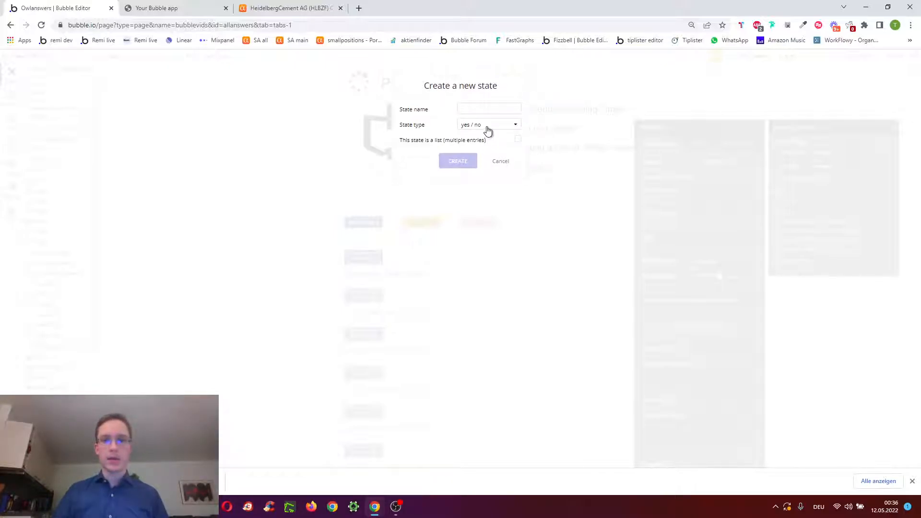
pyautogui.click(500, 161)
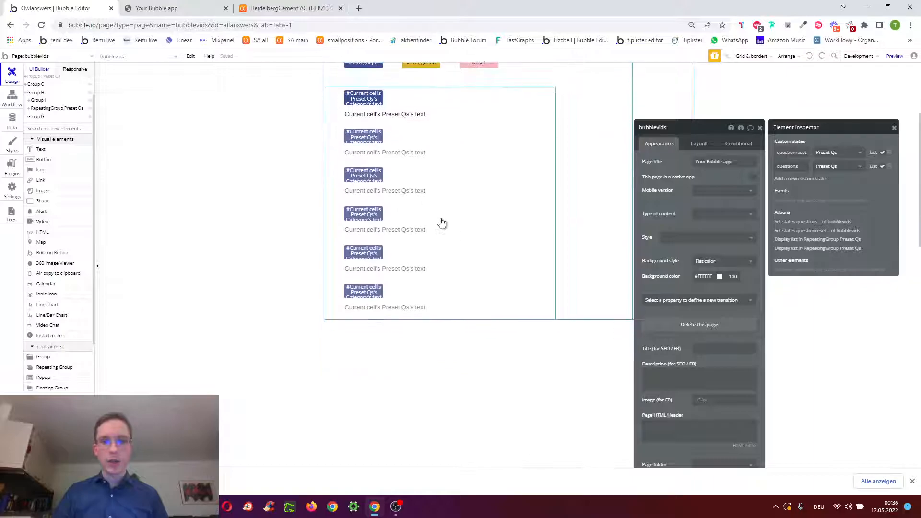
# Step: Start another custom state with type Preset Qs, then abandon it unchanged
pyautogui.scroll(3)
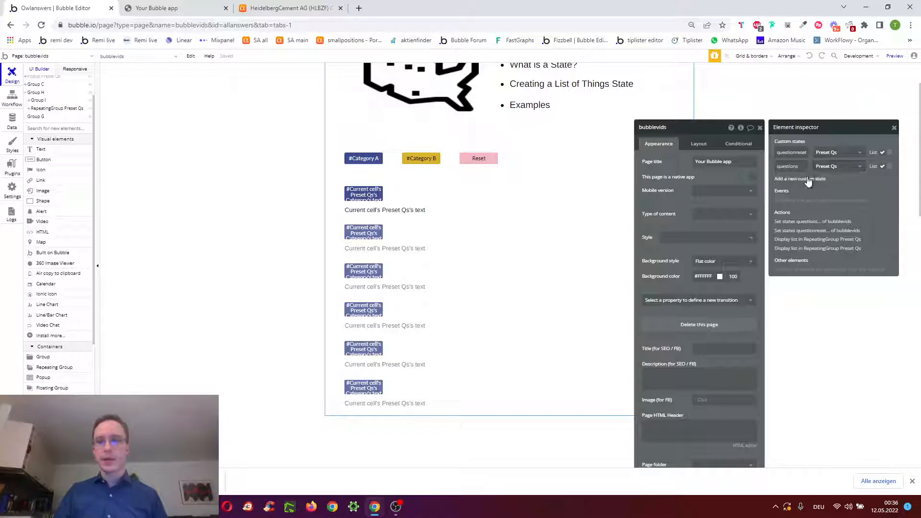
pyautogui.click(800, 178)
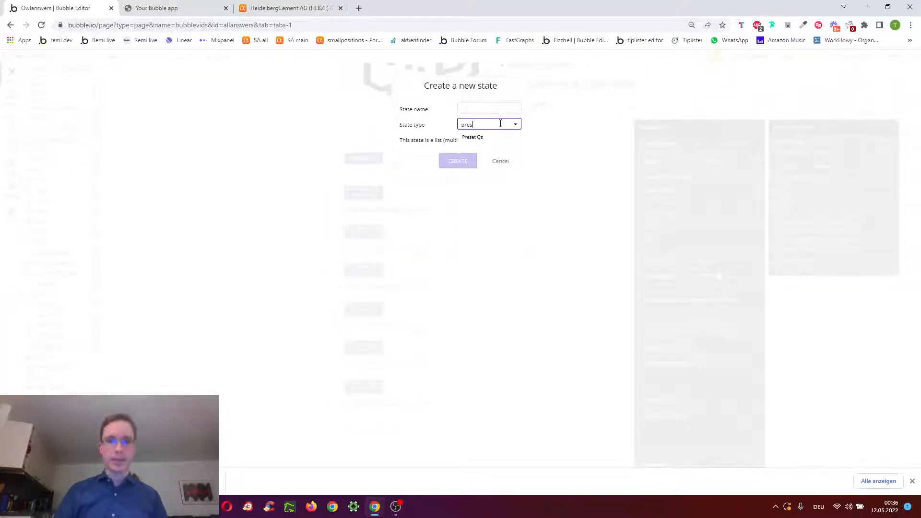
pyautogui.click(472, 137)
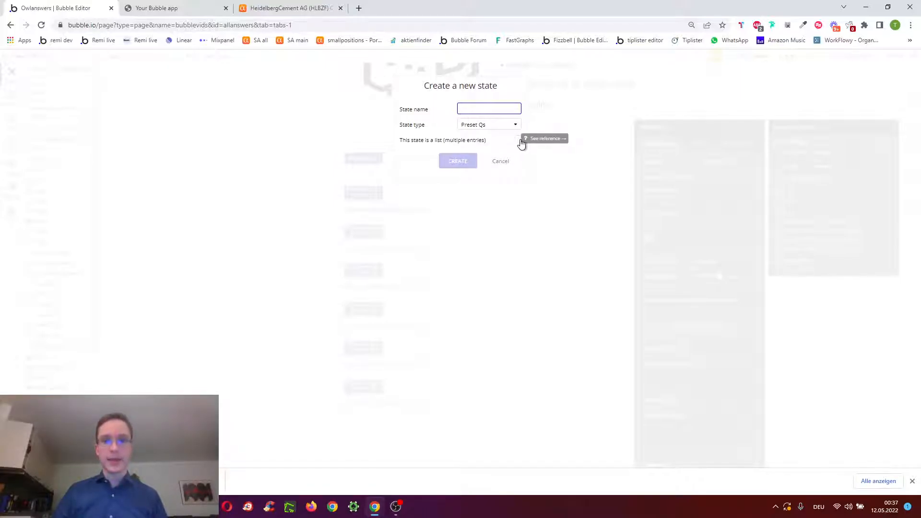
pyautogui.click(500, 161)
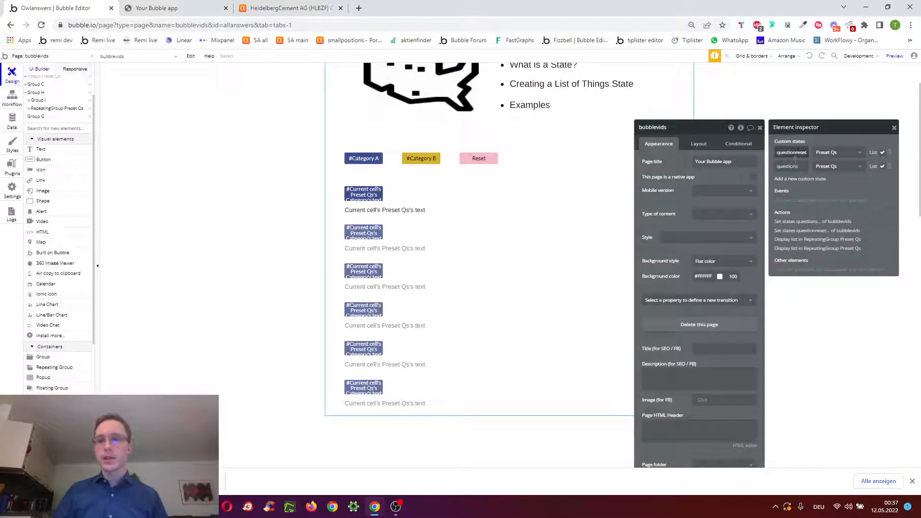
# Step: Select the questionreset state's name, then select the #Category A button on the page
pyautogui.doubleClick(790, 152)
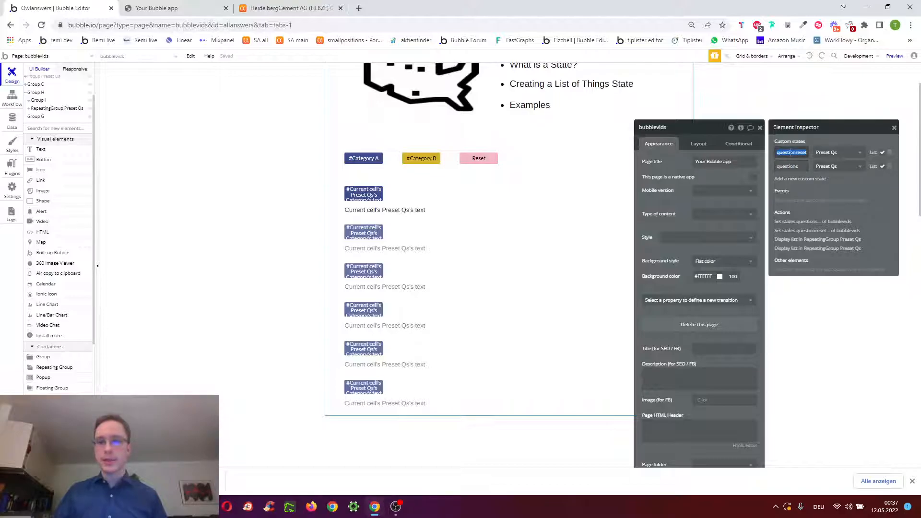
pyautogui.click(363, 182)
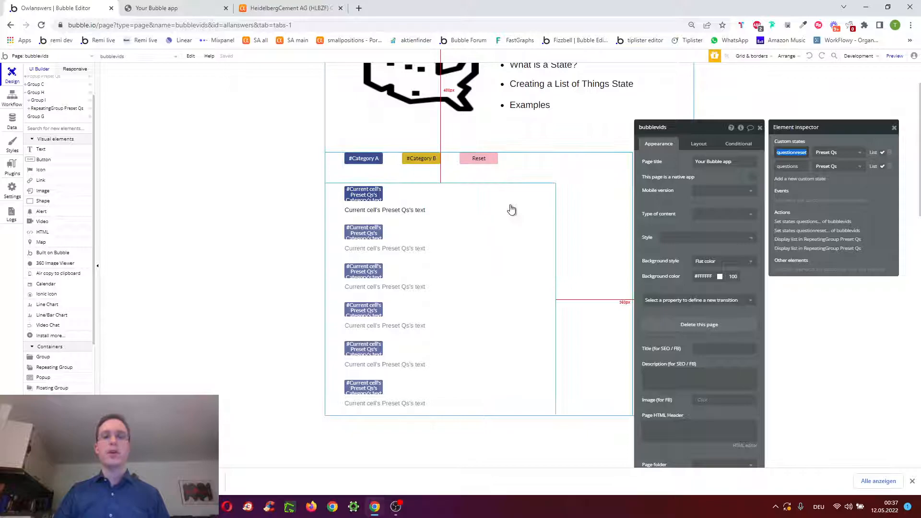
pyautogui.click(363, 158)
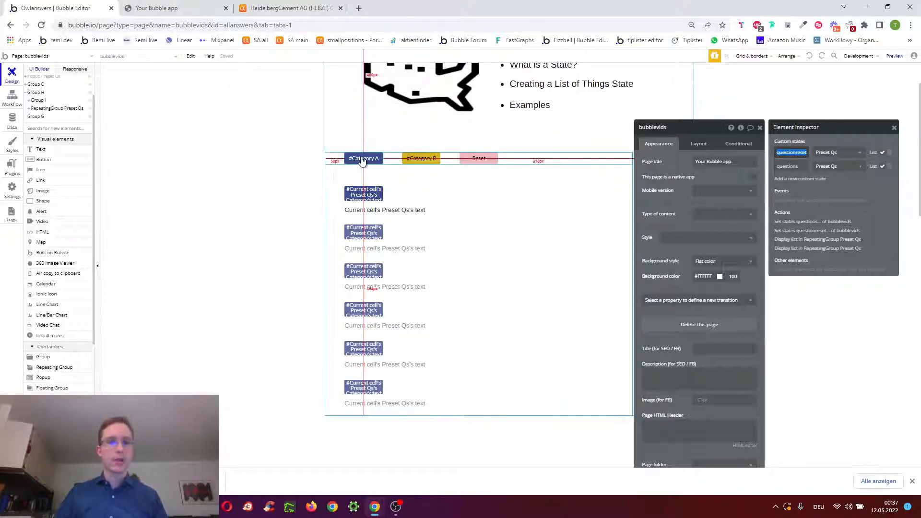
pyautogui.click(363, 157)
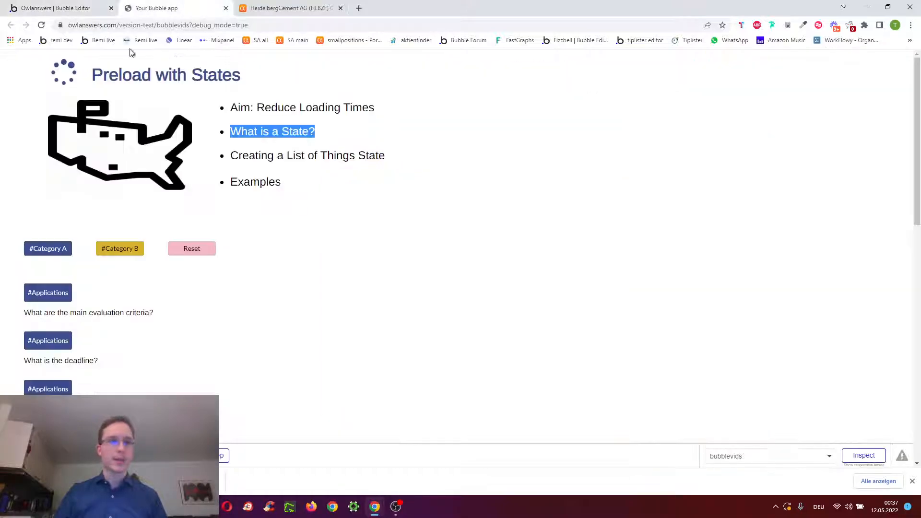
pyautogui.scroll(-3)
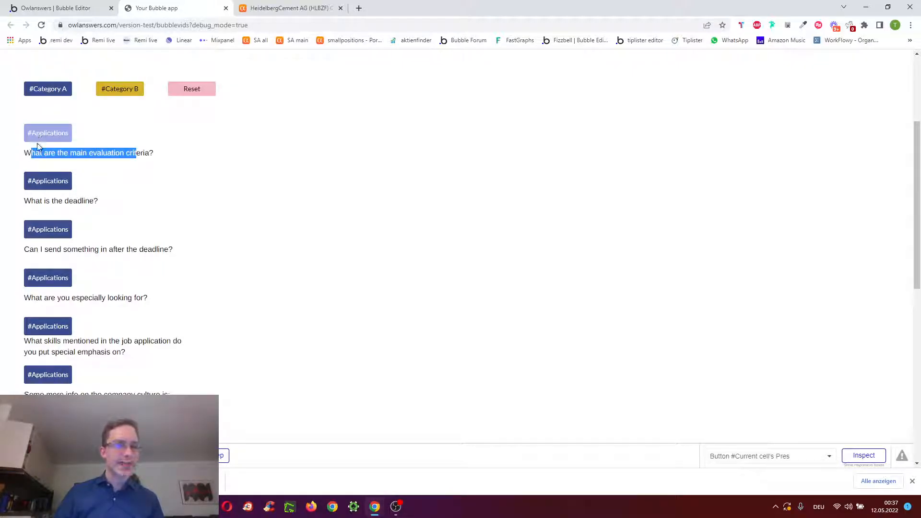
# Step: In the editor, open #Category A's click workflow and examine its Display list step's Preset Qs search source
pyautogui.click(58, 8)
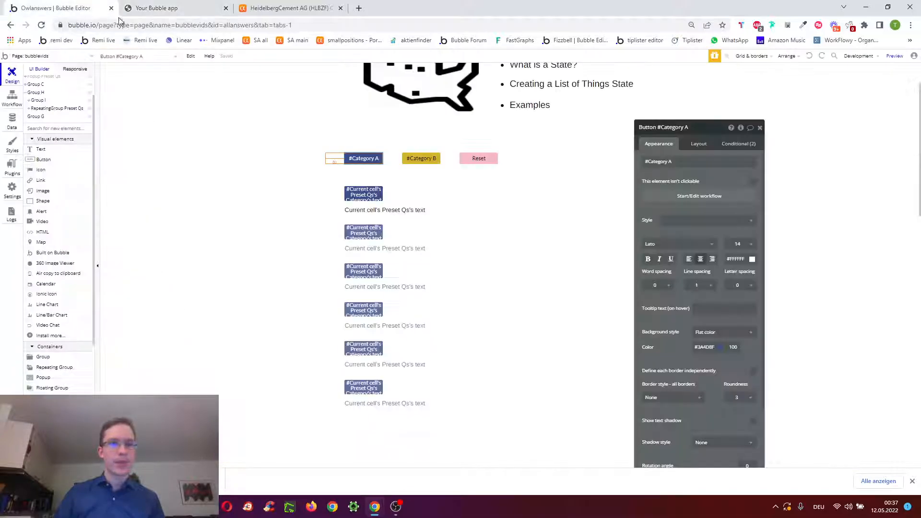
pyautogui.moveTo(698, 196)
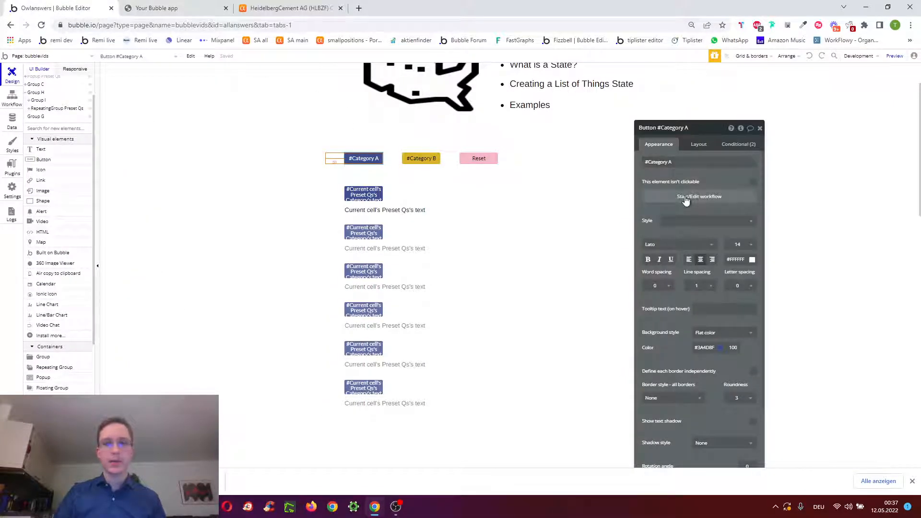
pyautogui.click(698, 196)
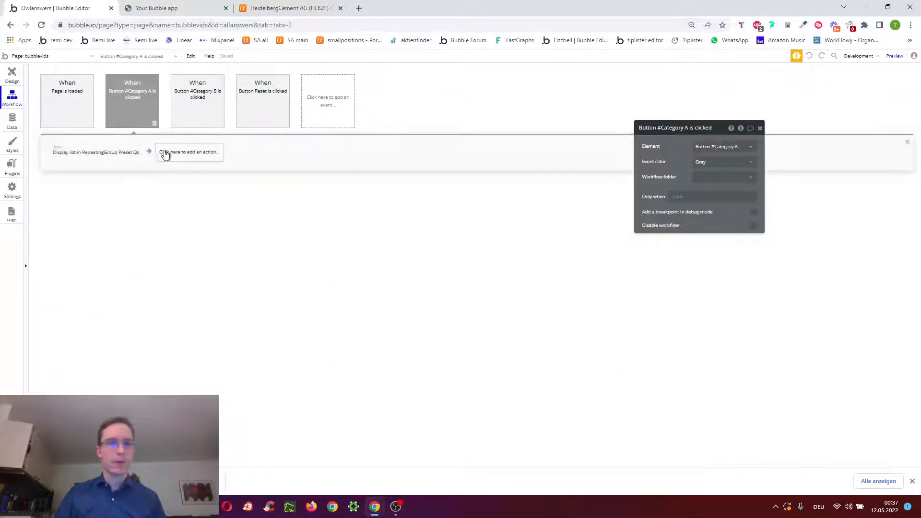
pyautogui.click(96, 152)
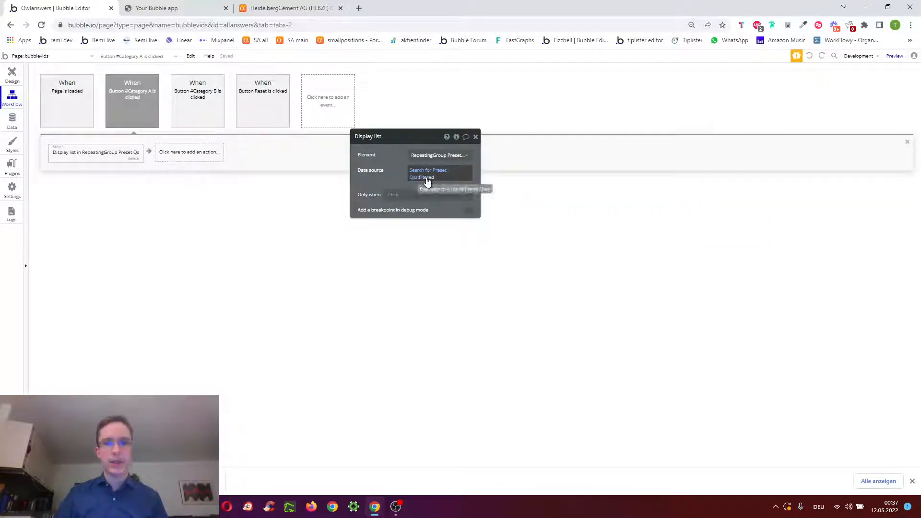
pyautogui.click(422, 178)
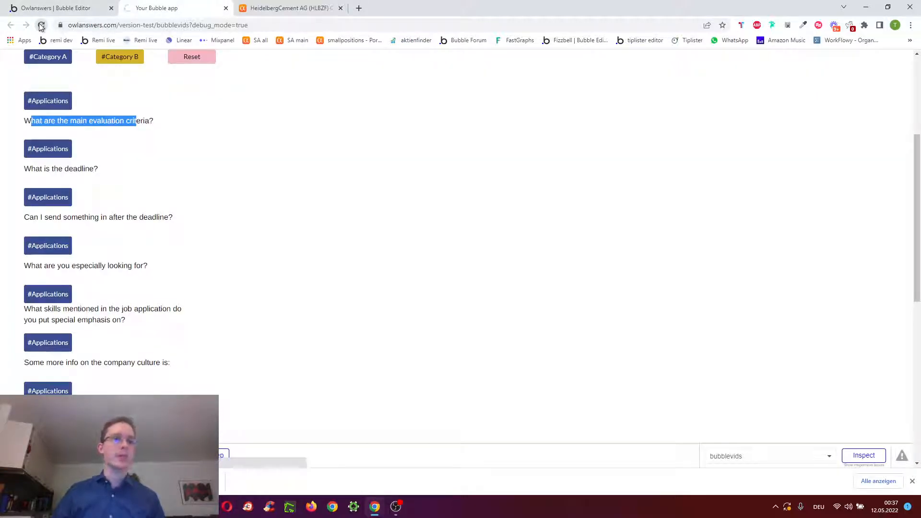
pyautogui.click(41, 25)
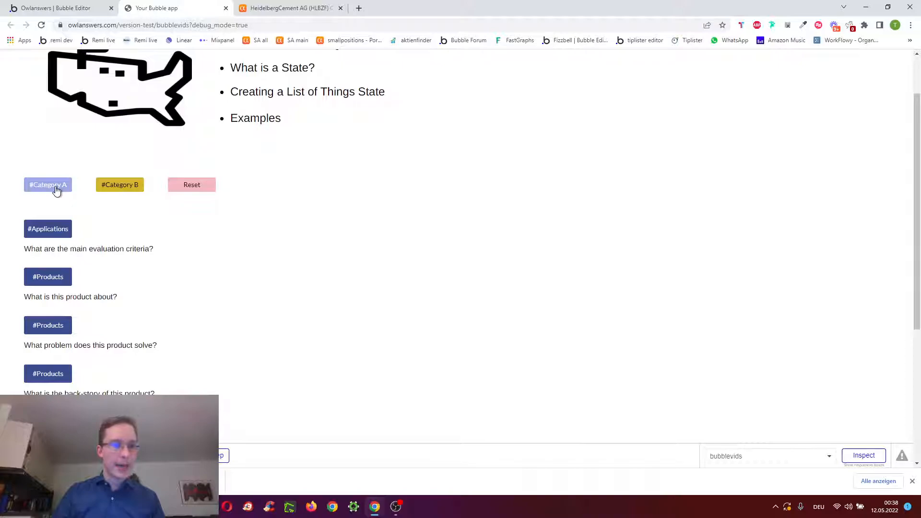
pyautogui.click(47, 184)
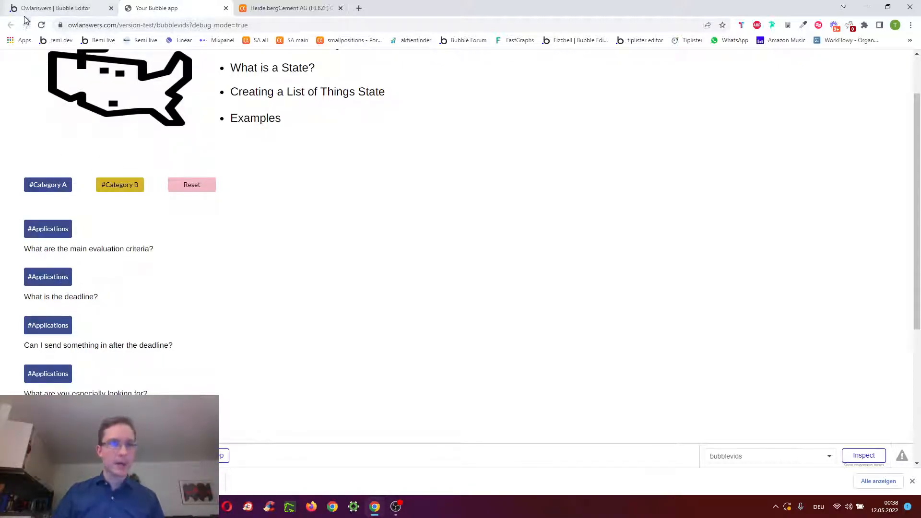
pyautogui.click(41, 24)
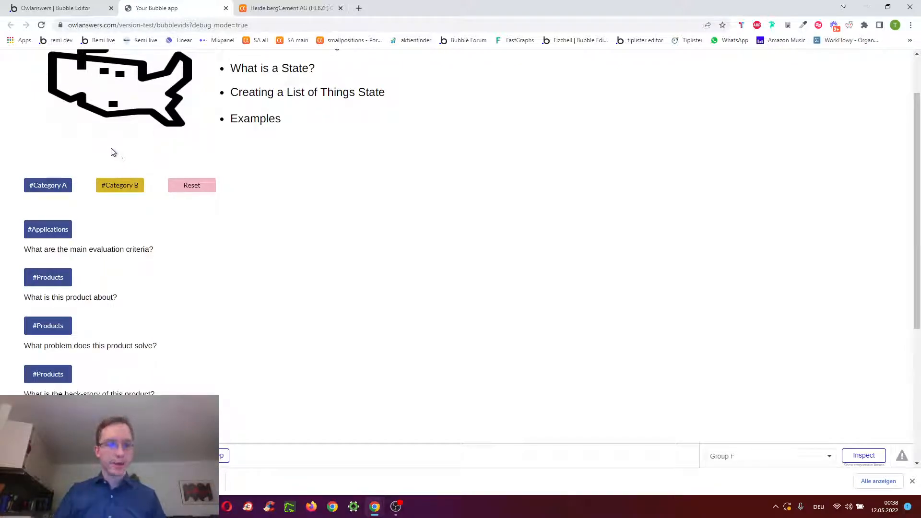
pyautogui.click(119, 185)
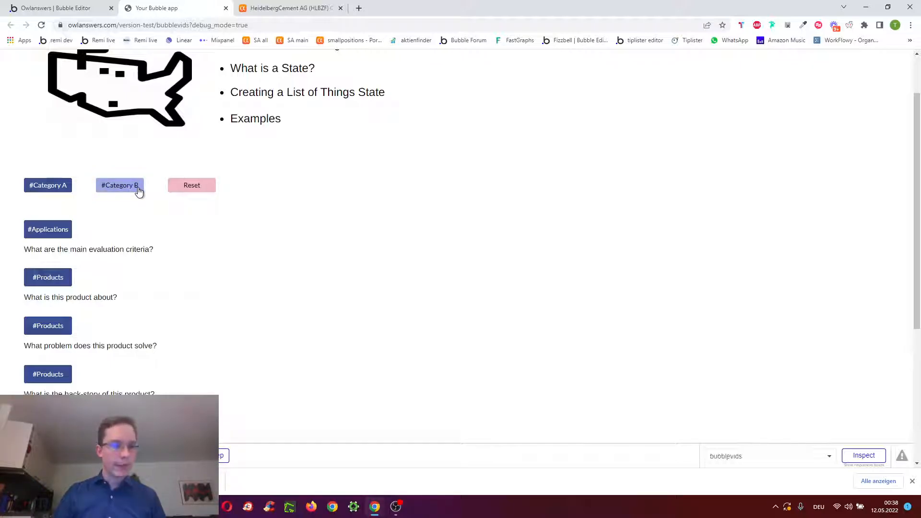
pyautogui.click(120, 185)
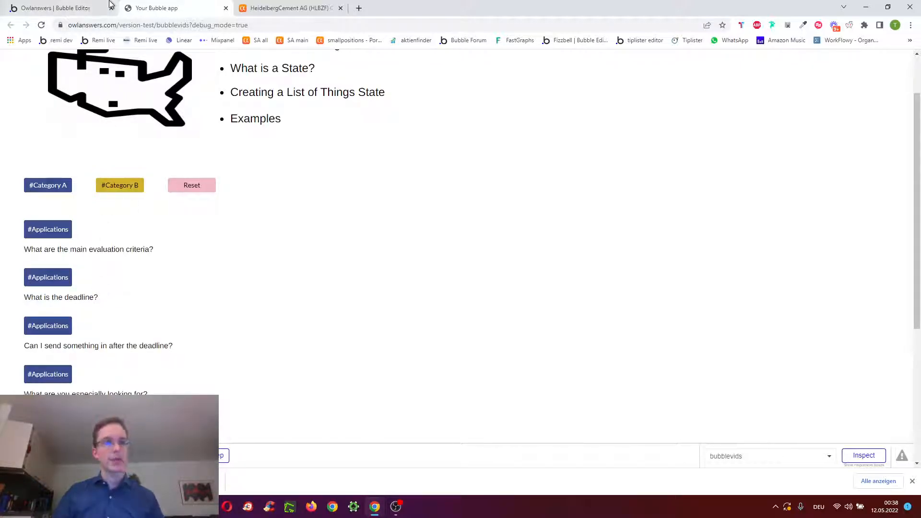
# Step: Delete the empty constraint from Category A's Display list filter and confirm the filter
pyautogui.click(53, 7)
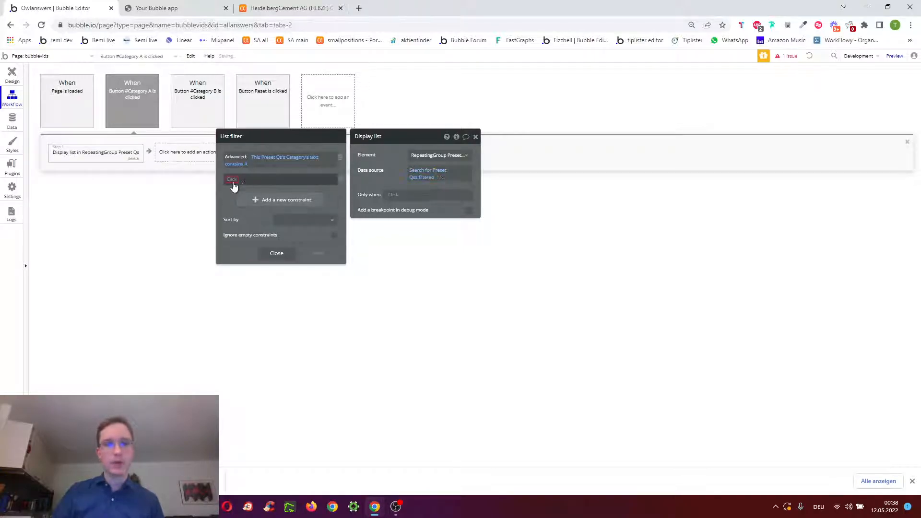
pyautogui.click(233, 179)
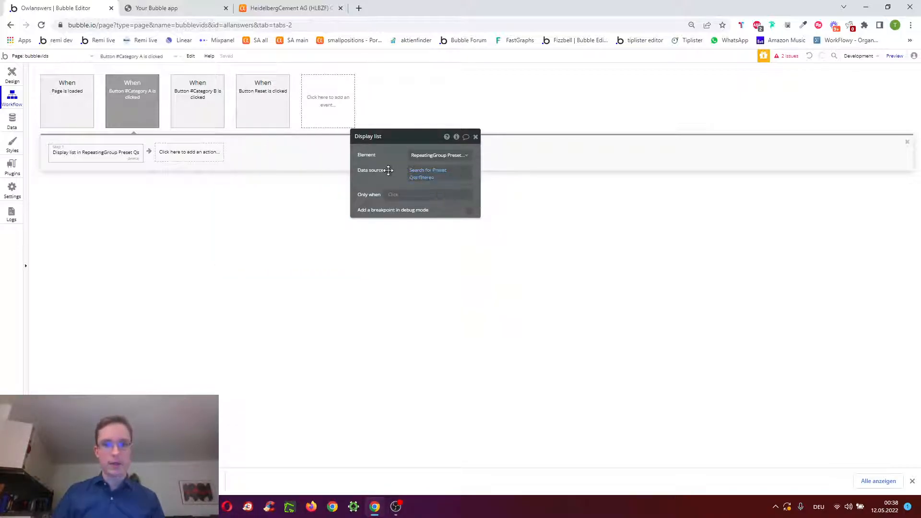
pyautogui.click(421, 178)
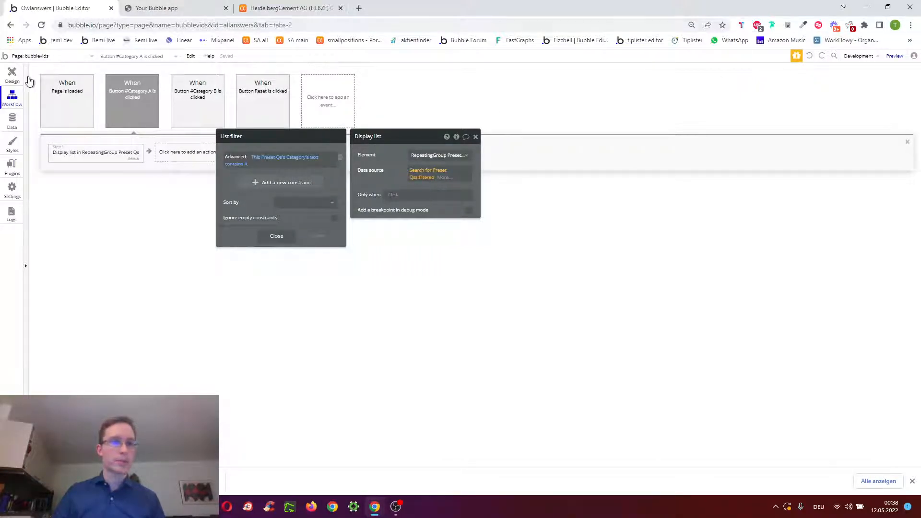
pyautogui.click(277, 236)
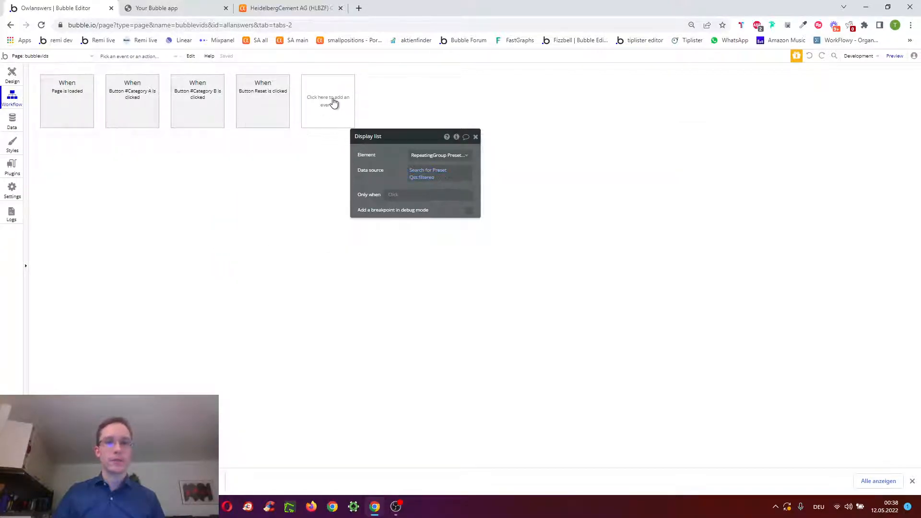
# Step: Review the Page is loaded Set state steps filling questions and questionreset from Preset Qs searches, then go to page design
pyautogui.click(327, 100)
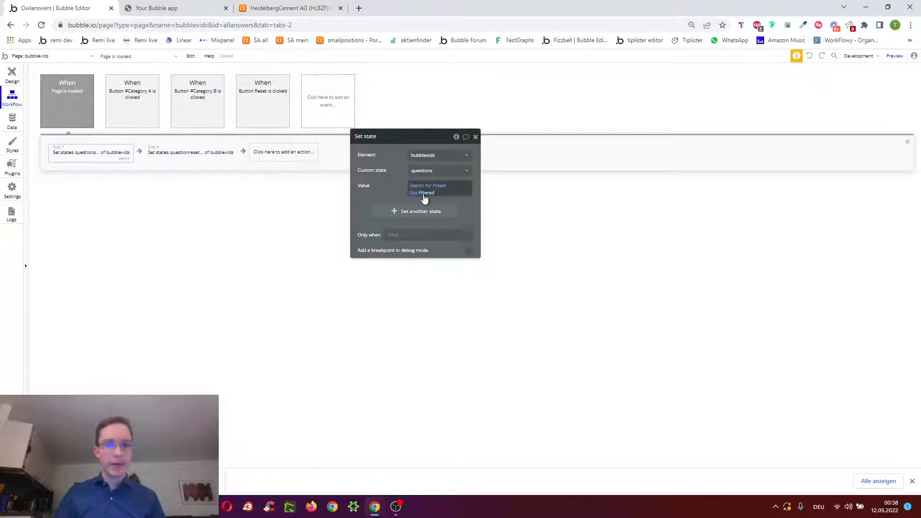
pyautogui.click(422, 191)
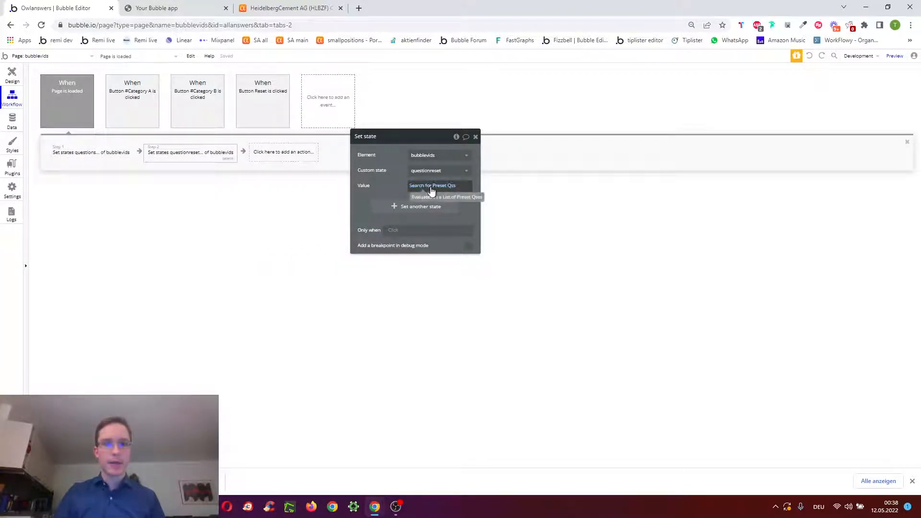
pyautogui.click(170, 8)
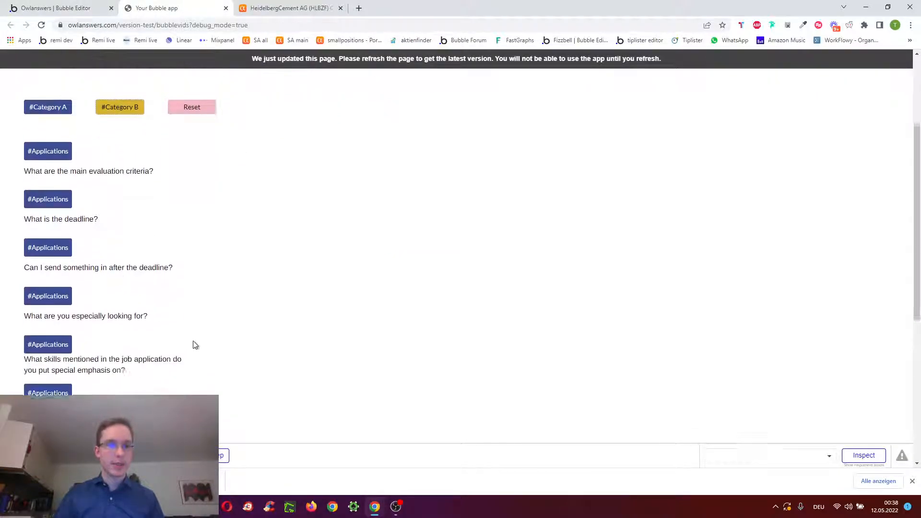
pyautogui.click(59, 8)
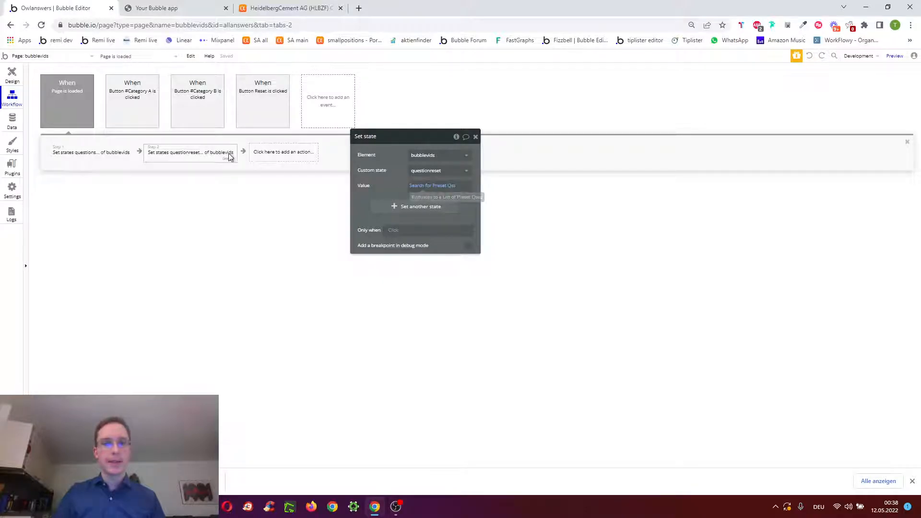
pyautogui.moveTo(254, 171)
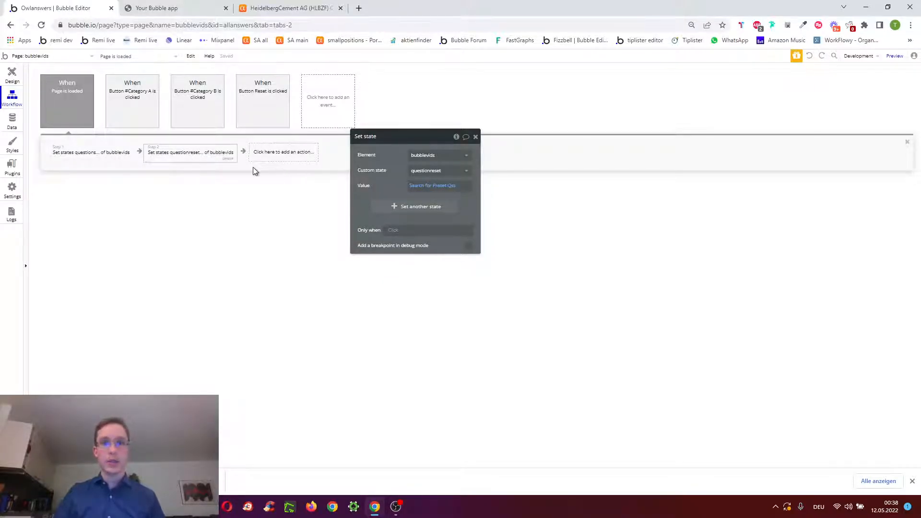
pyautogui.click(11, 73)
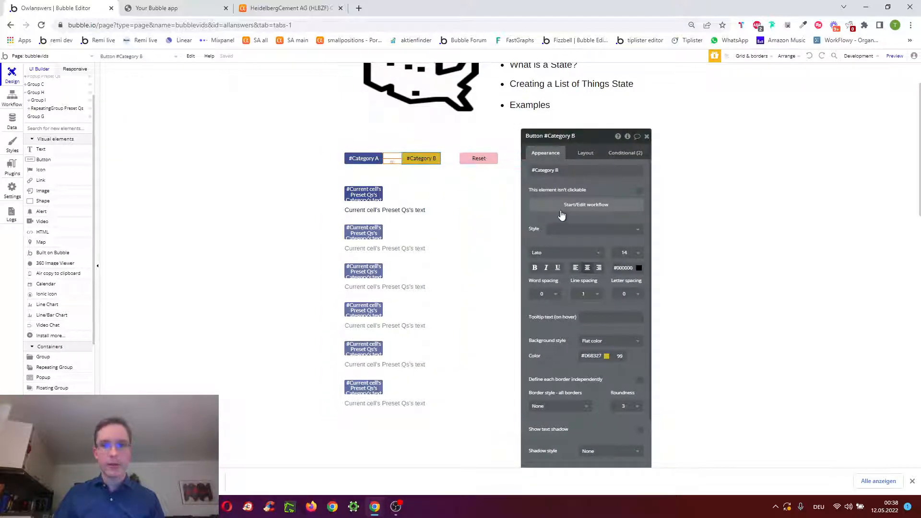
# Step: Set #Category B's Display list data source to bubblevids's questions state
pyautogui.click(586, 205)
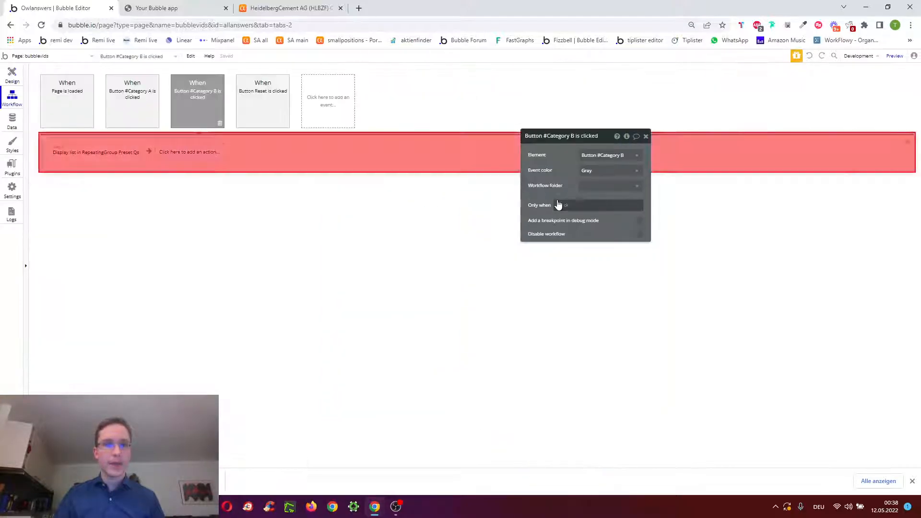
pyautogui.click(96, 151)
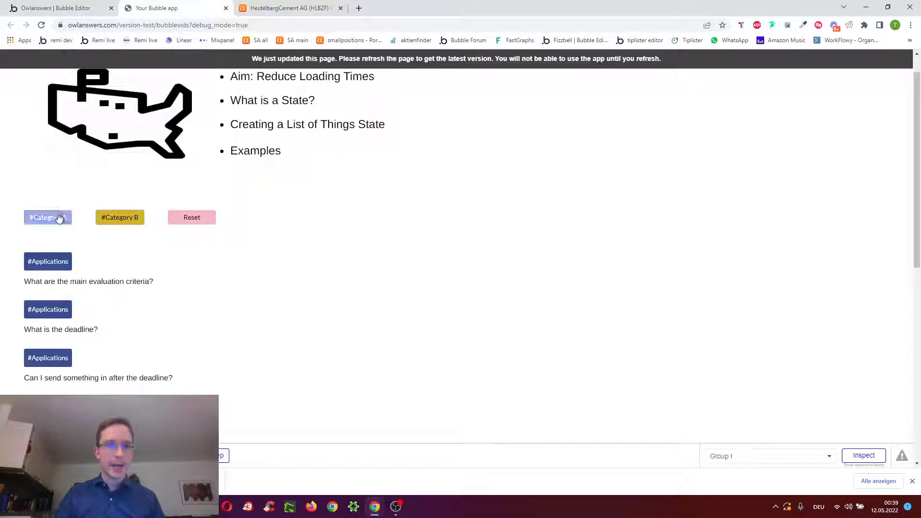
pyautogui.click(59, 8)
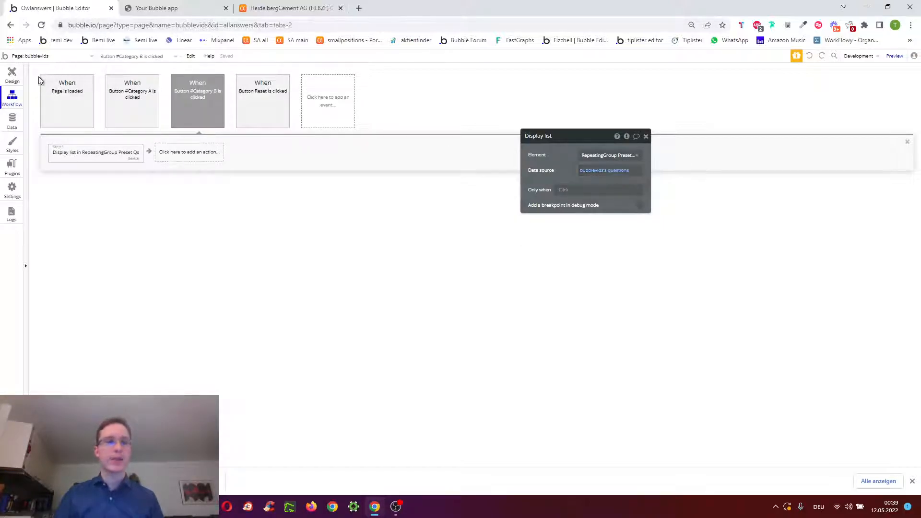
pyautogui.moveTo(263, 99)
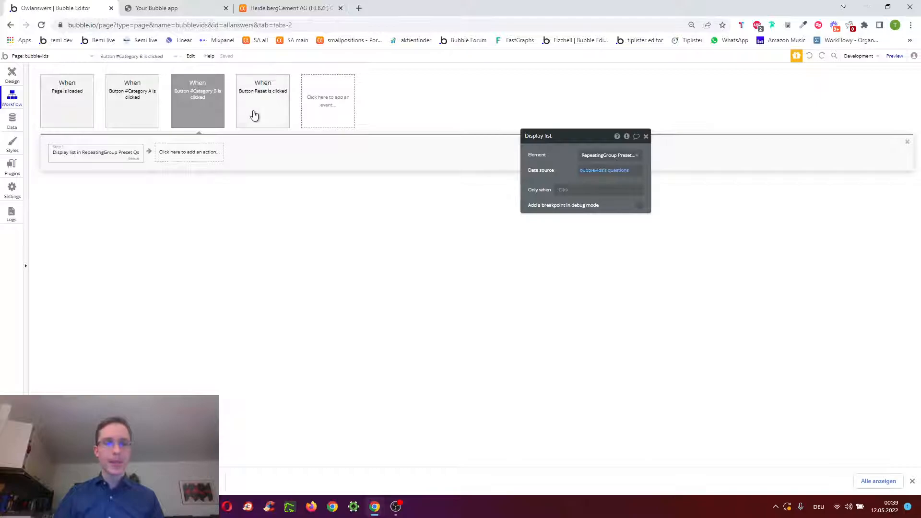
# Step: Set the Reset workflow's Display list data source to bubblevids's questionreset state
pyautogui.click(262, 100)
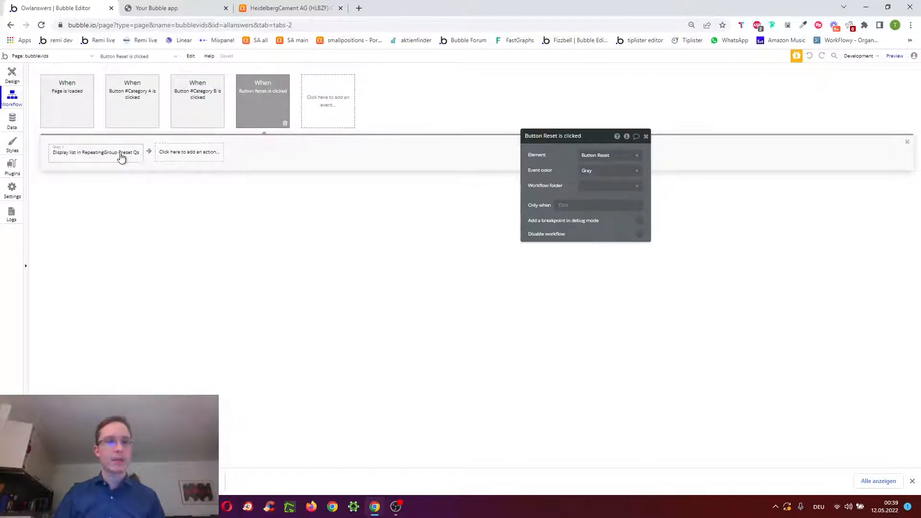
pyautogui.click(94, 152)
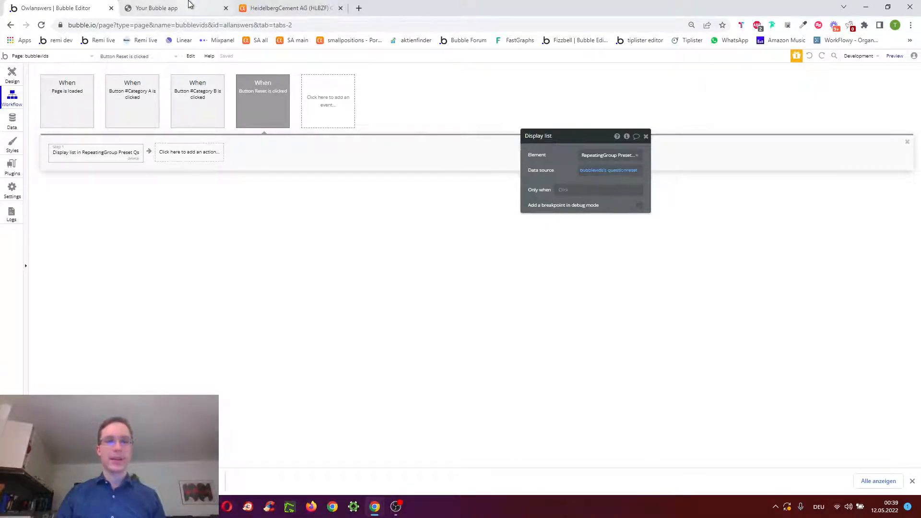
# Step: Reload the preview and test Category B filtering and the Reset button on the question list
pyautogui.click(157, 7)
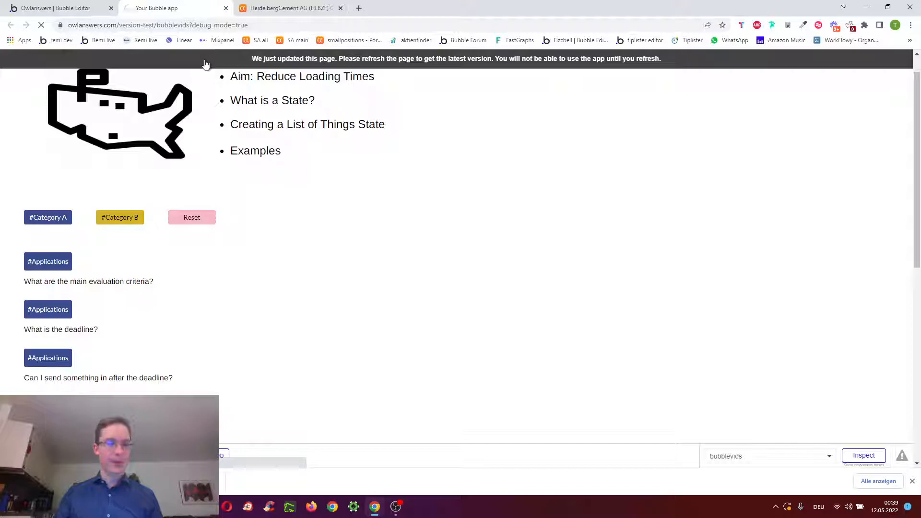
pyautogui.click(120, 217)
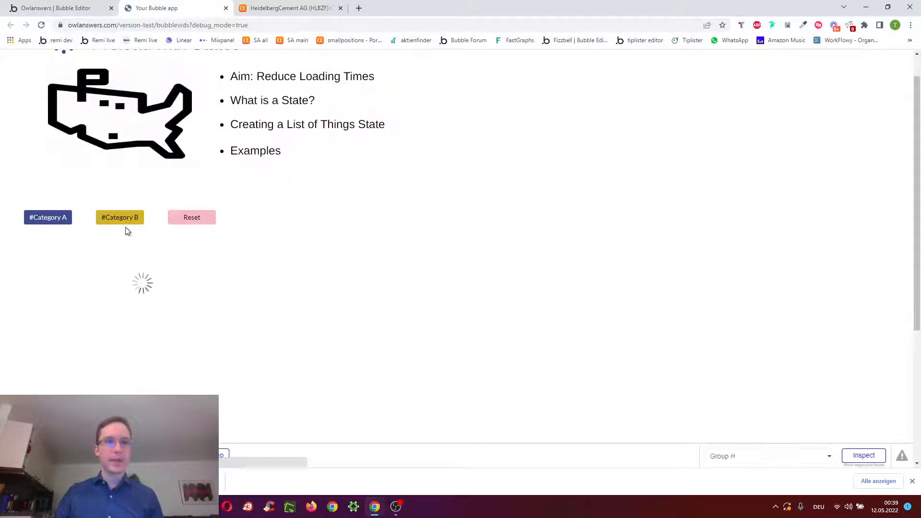
pyautogui.click(119, 217)
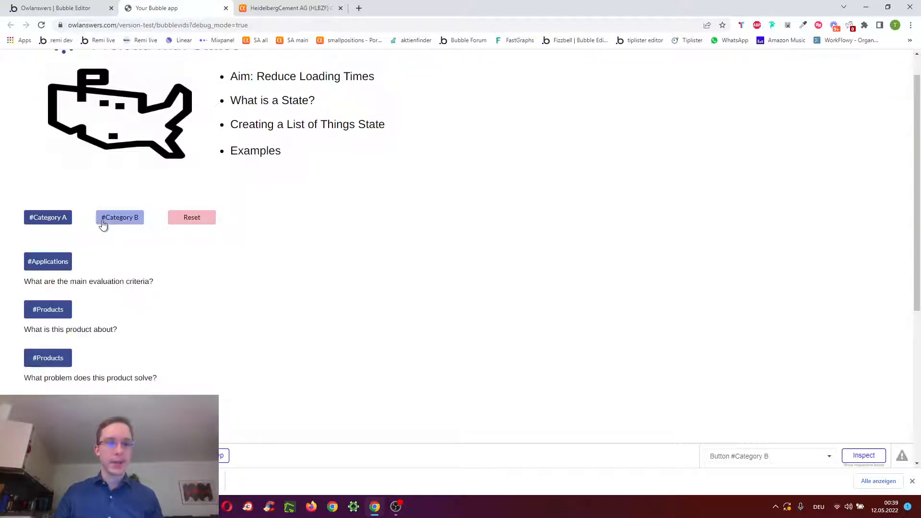
pyautogui.click(119, 217)
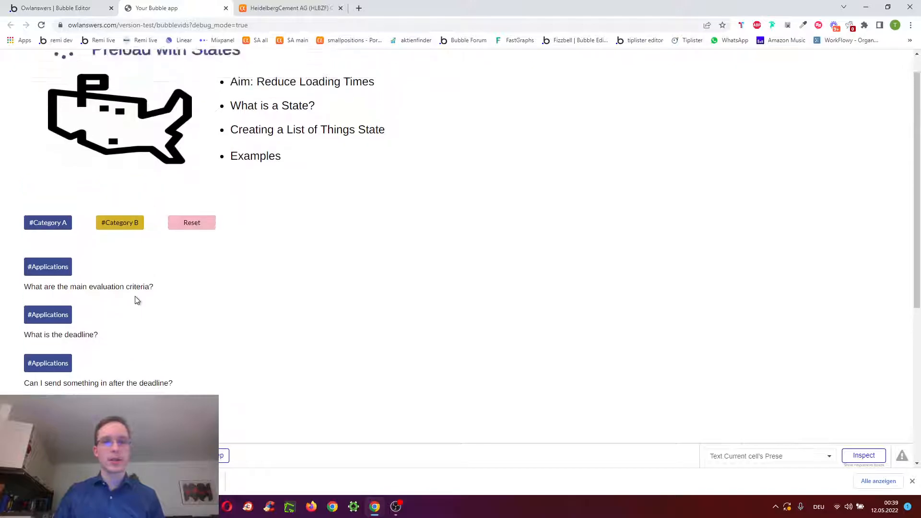
pyautogui.scroll(3)
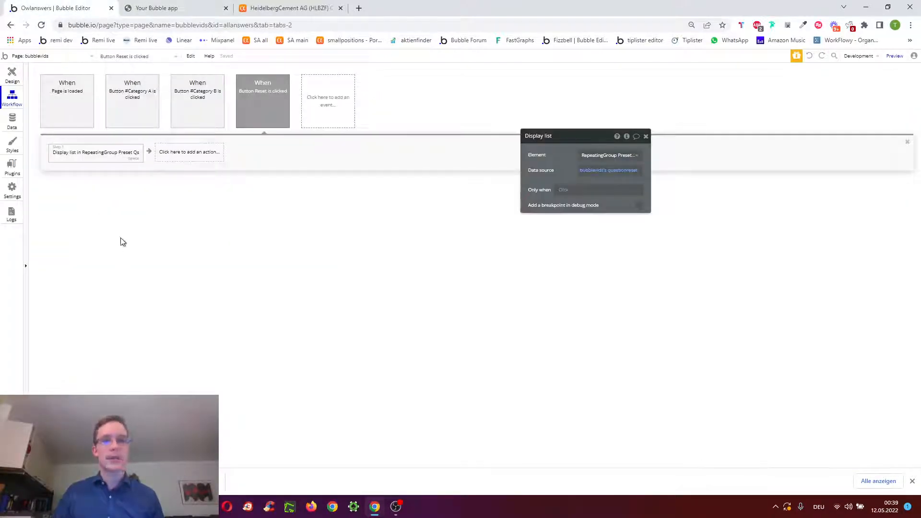
# Step: Create a signup button click workflow with a Make changes to Current User action
pyautogui.click(12, 73)
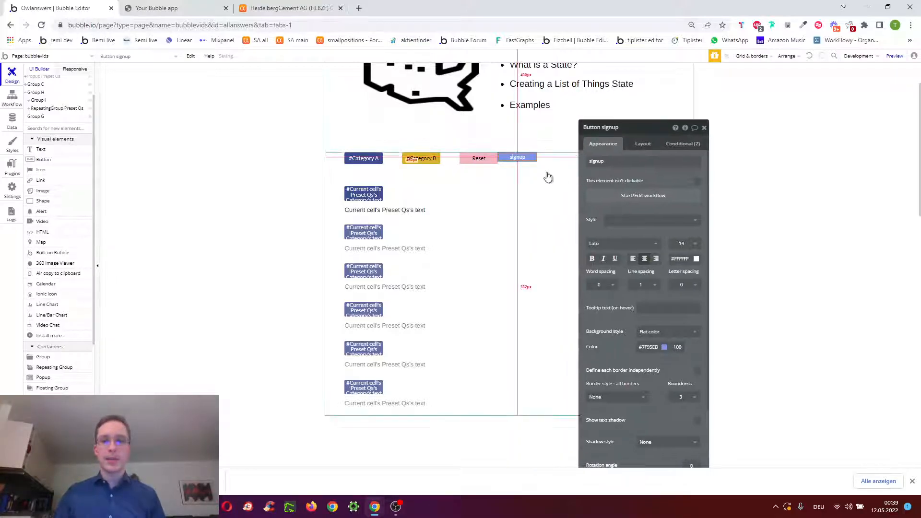
pyautogui.click(643, 195)
pyautogui.write('make')
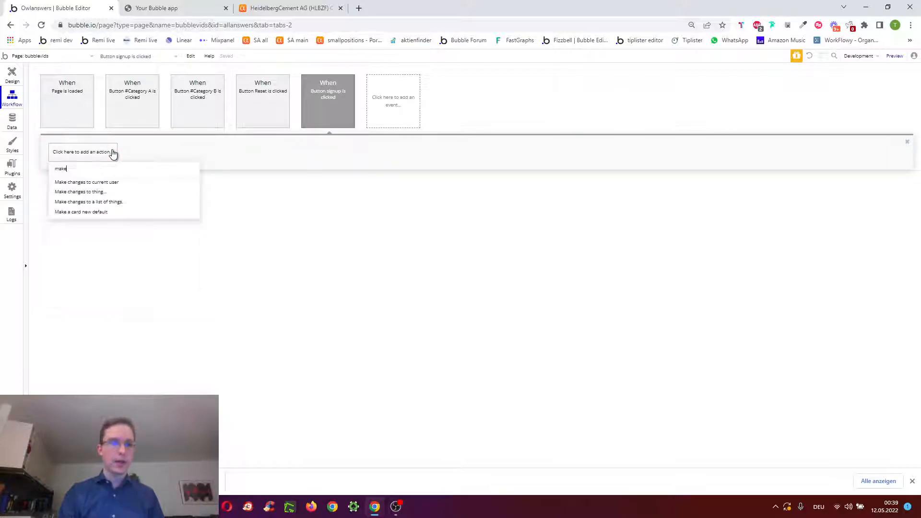
pyautogui.click(80, 191)
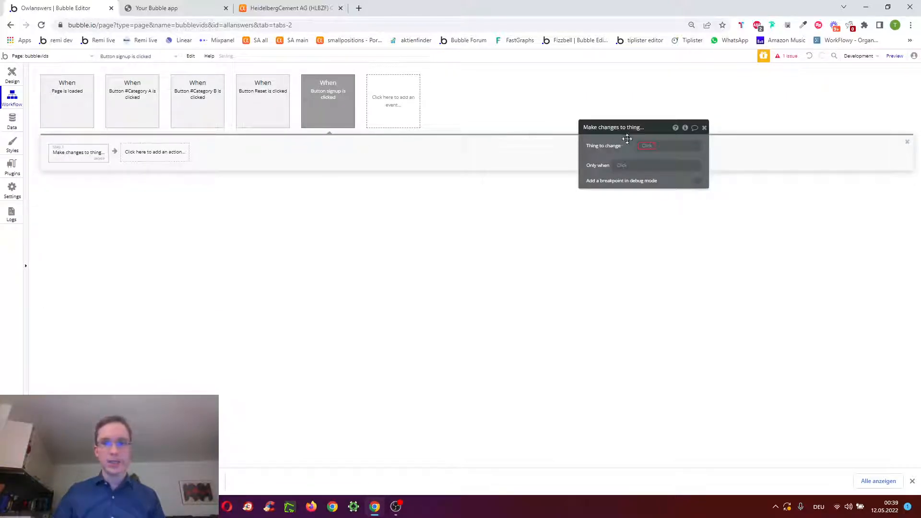
pyautogui.click(654, 144)
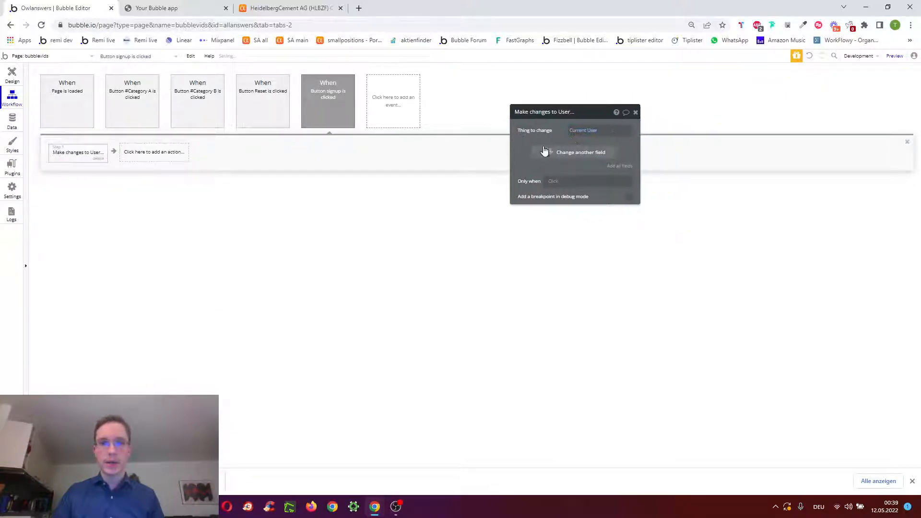
# Step: Experiment with setting the user's list of qs from a Preset Qs search, then from the page's questions state
pyautogui.click(580, 152)
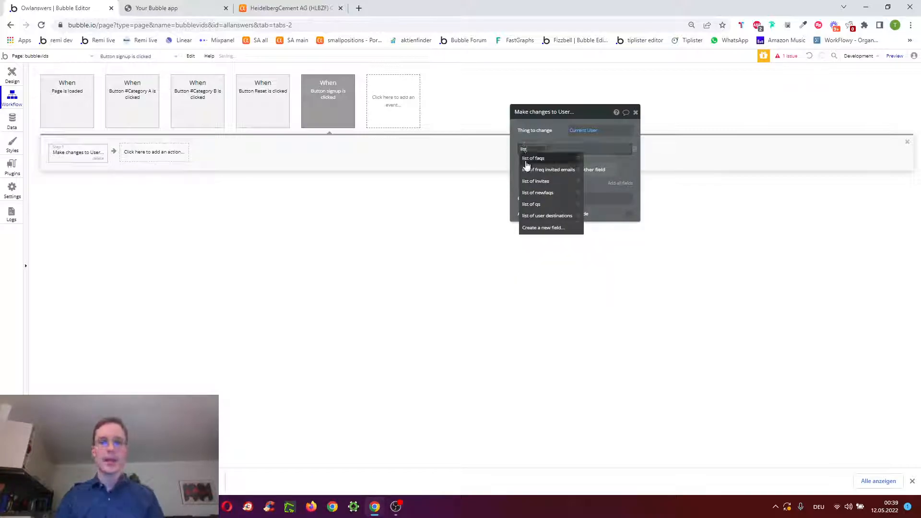
pyautogui.click(530, 204)
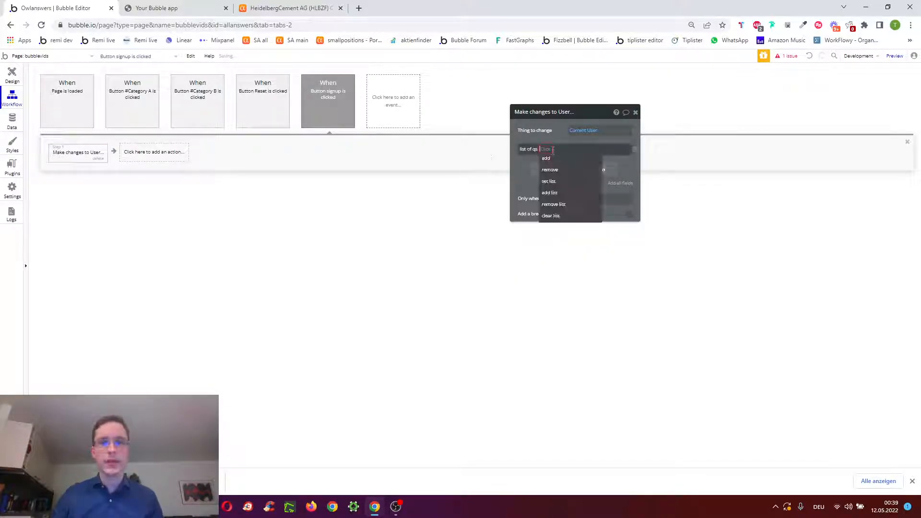
pyautogui.click(548, 180)
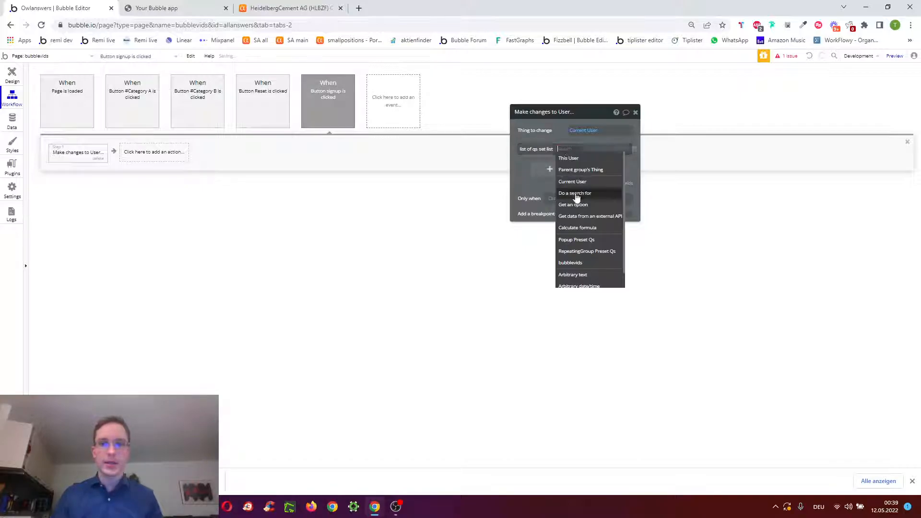
pyautogui.click(575, 193)
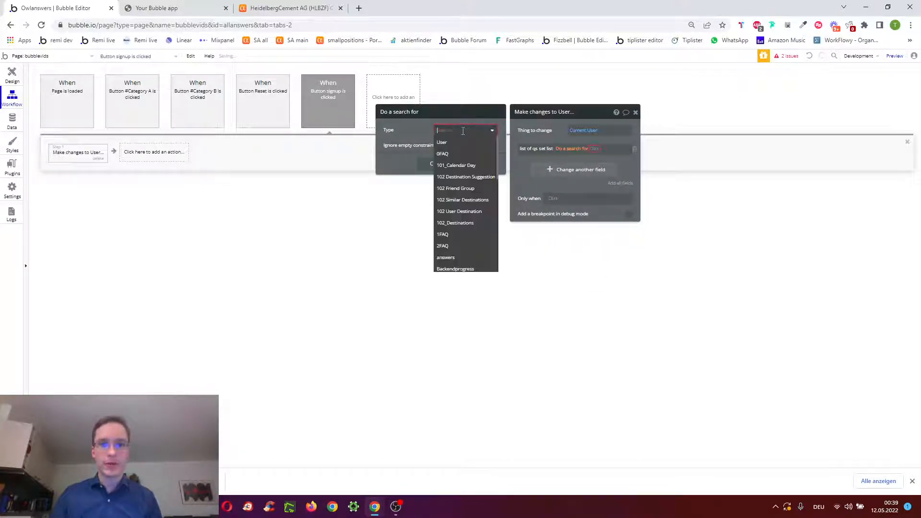
pyautogui.click(446, 130)
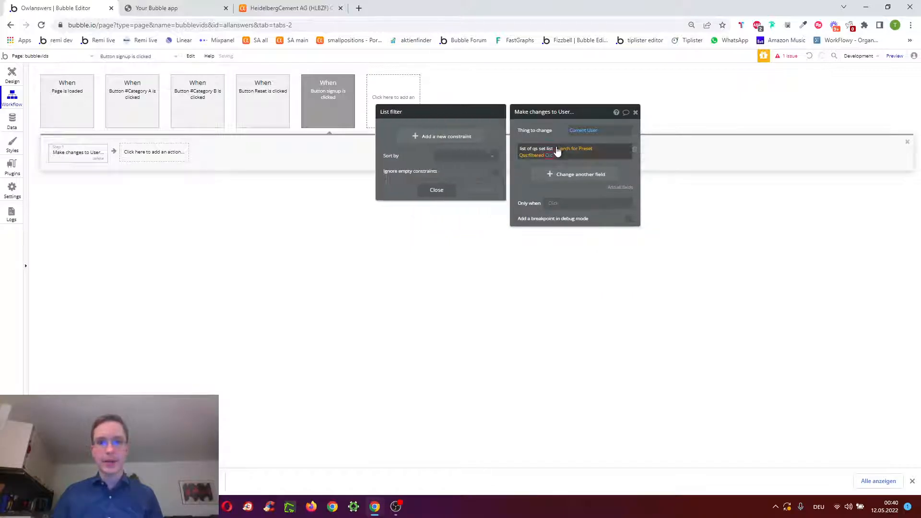
pyautogui.click(587, 149)
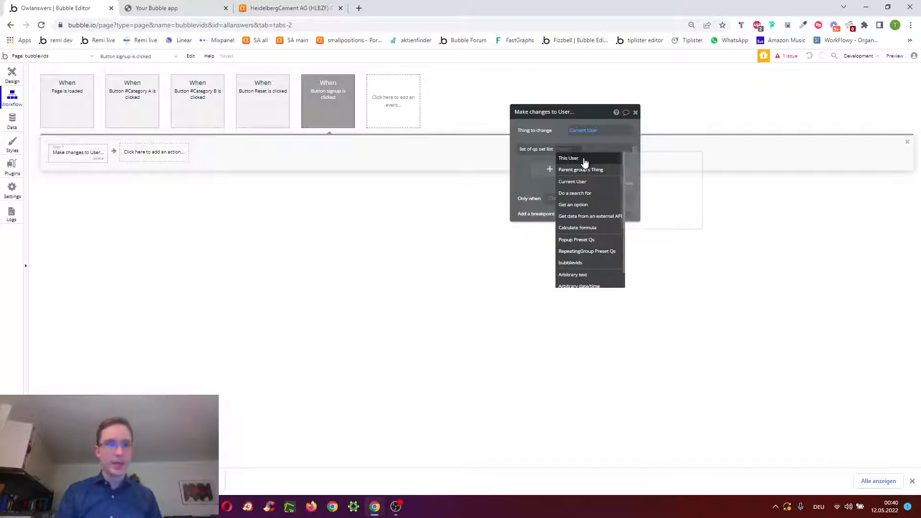
pyautogui.click(571, 262)
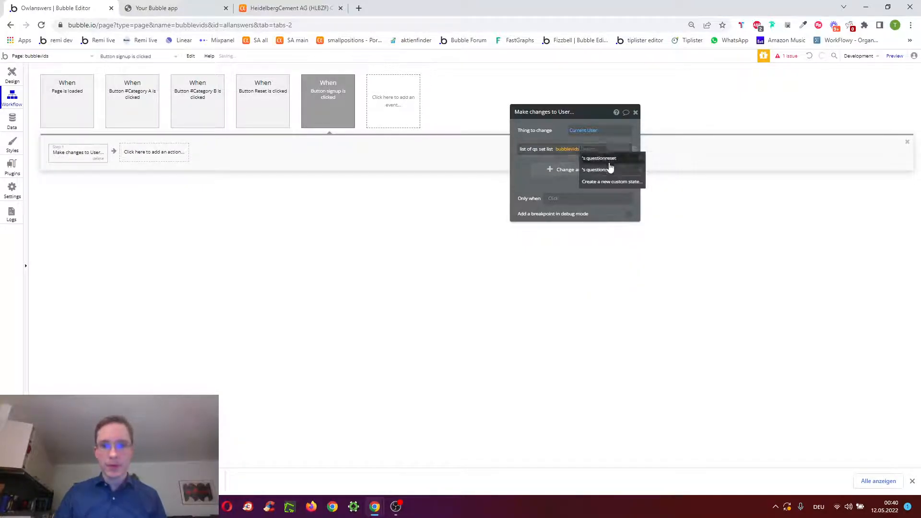
pyautogui.click(594, 169)
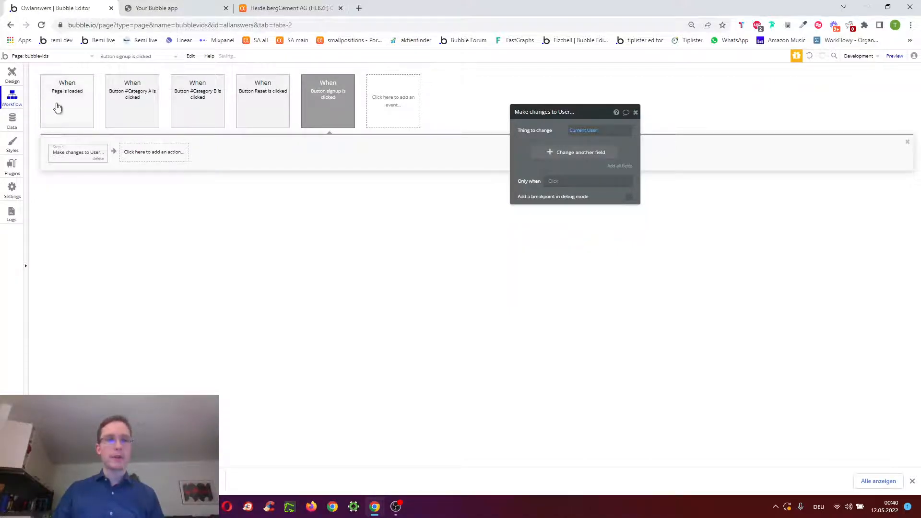
# Step: Add a General 'Do when condition is true' event set to run Just once
pyautogui.click(68, 100)
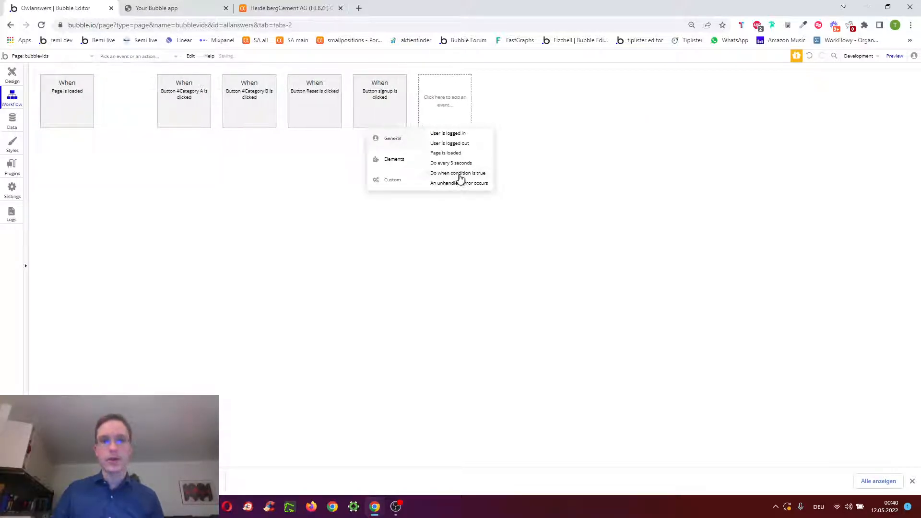
pyautogui.click(157, 8)
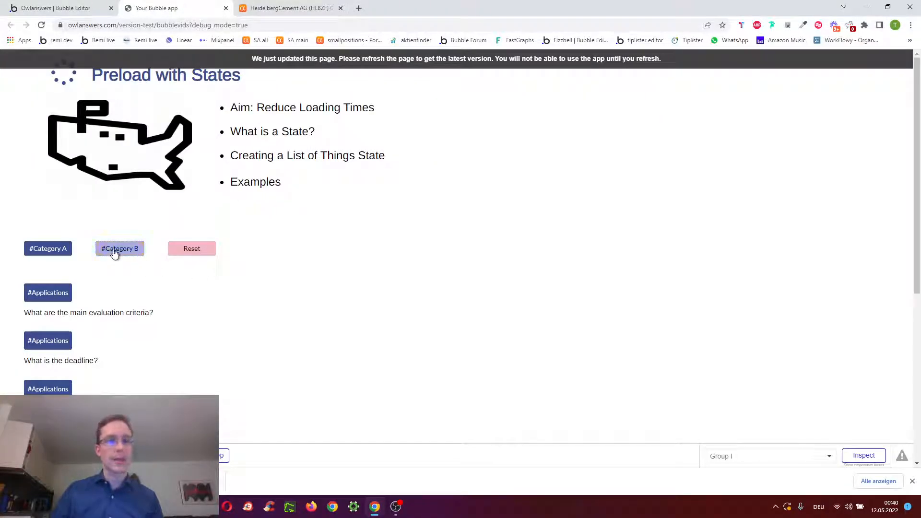
pyautogui.click(58, 7)
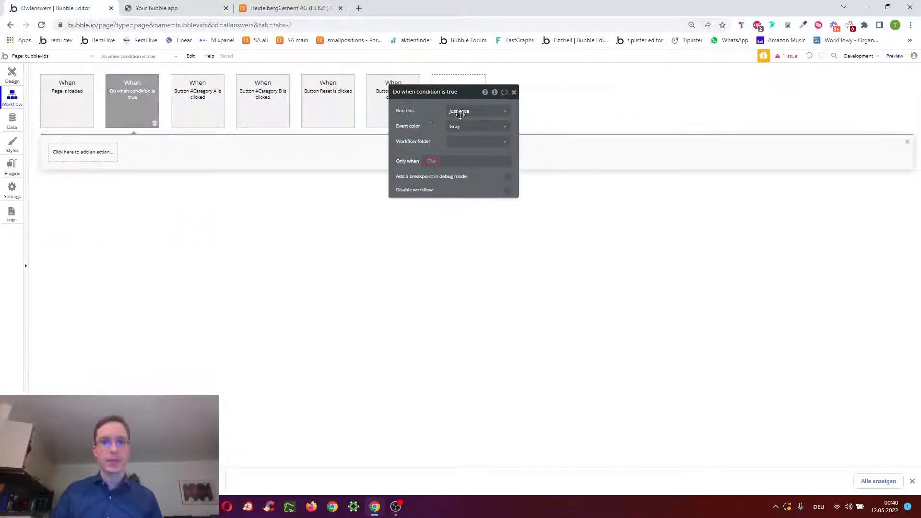
pyautogui.click(476, 110)
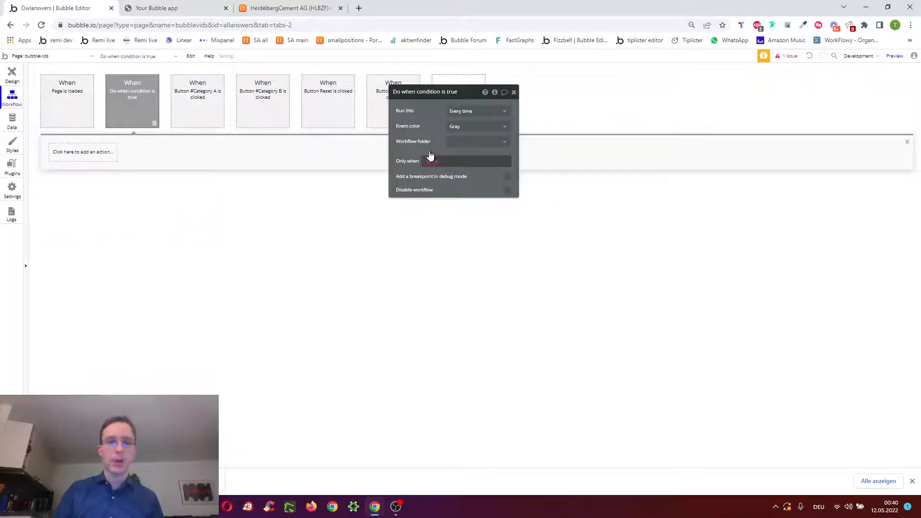
# Step: Set the event's Only when condition to Page loaded (entire) is "yes"
pyautogui.click(477, 110)
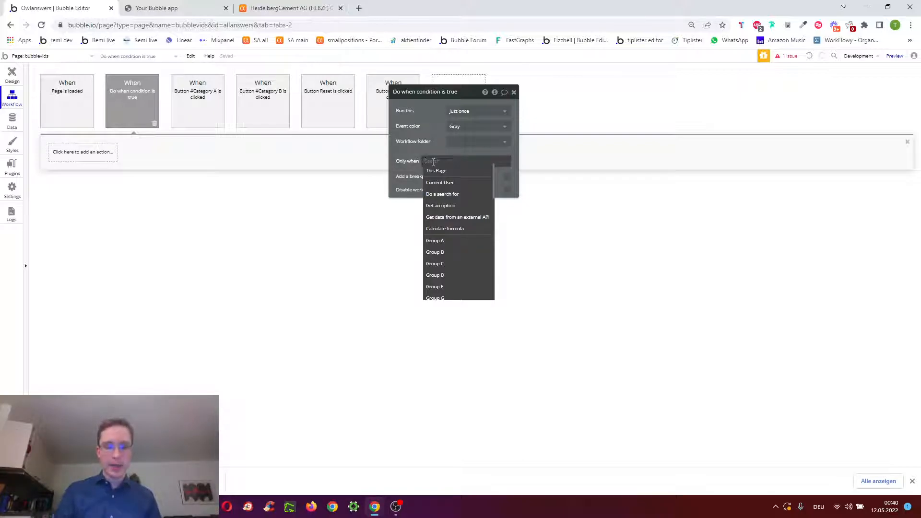
pyautogui.write('ent')
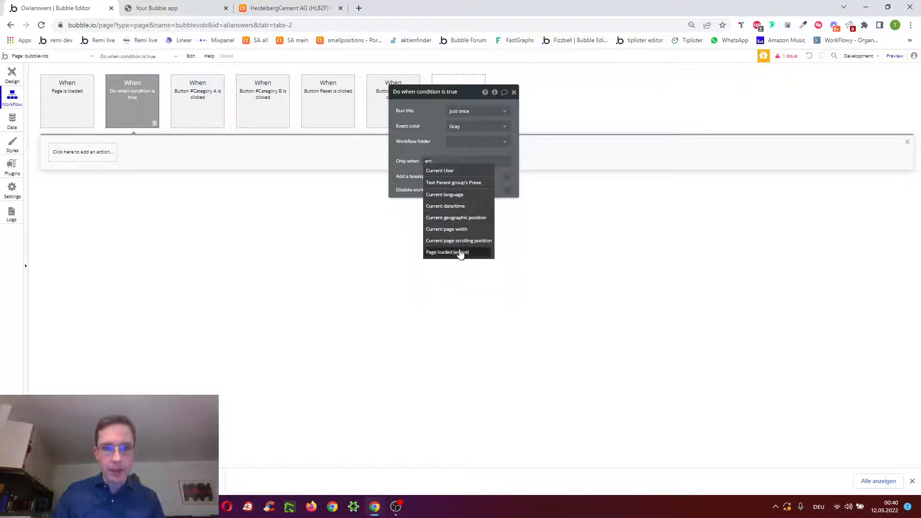
pyautogui.click(447, 252)
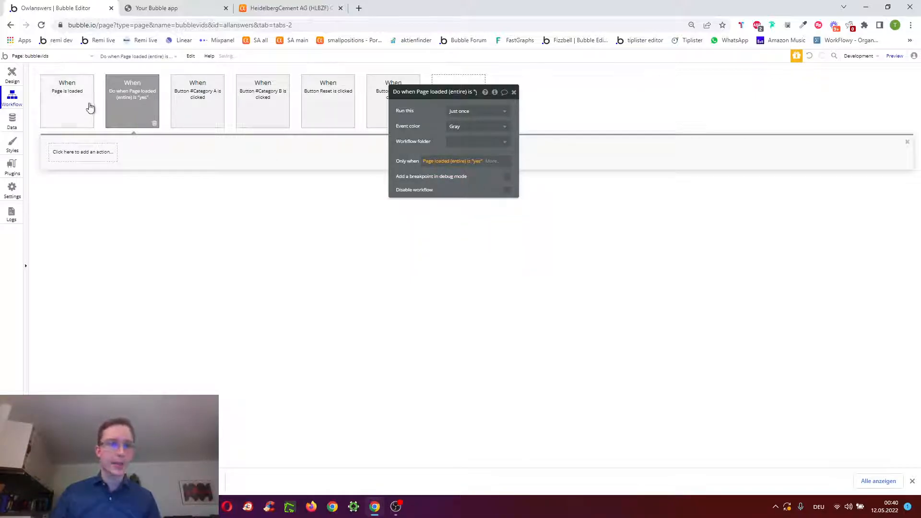
pyautogui.click(67, 100)
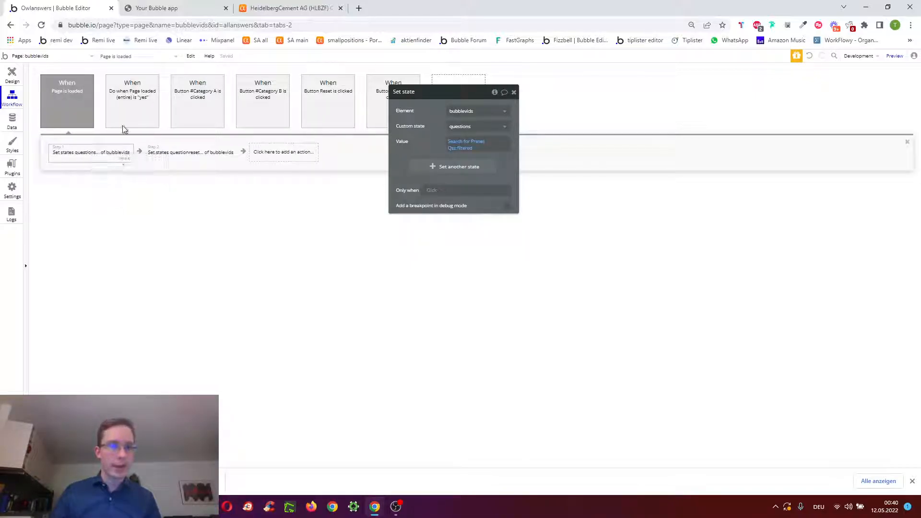
pyautogui.click(133, 97)
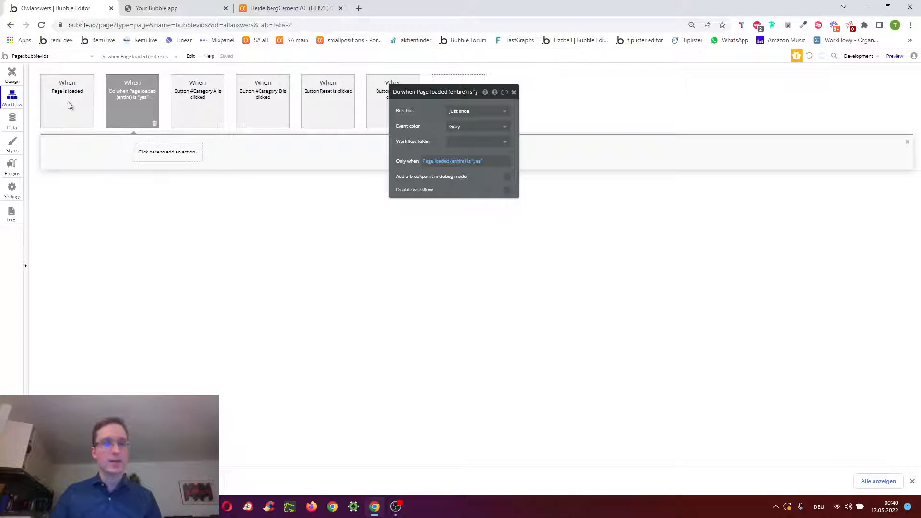
# Step: Copy the Set state questions step from Page is loaded into the fully-loaded event, then view the preview
pyautogui.click(67, 100)
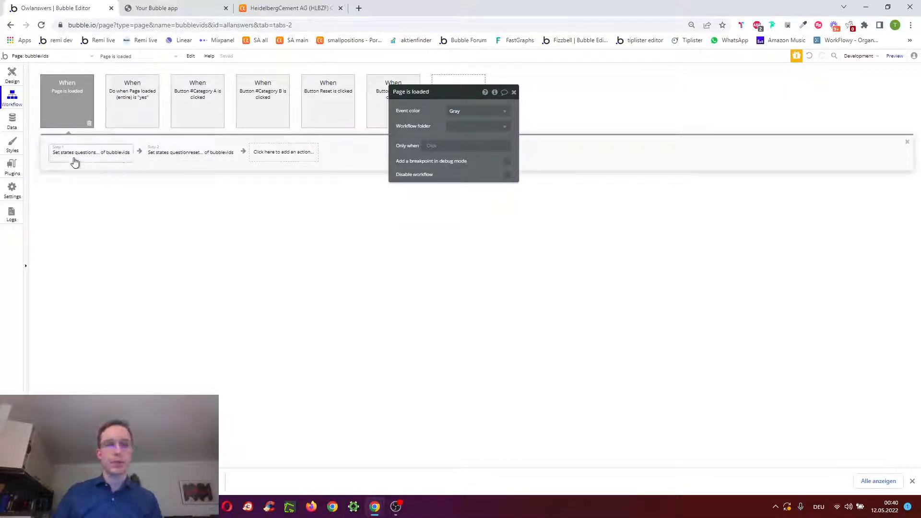
pyautogui.click(133, 100)
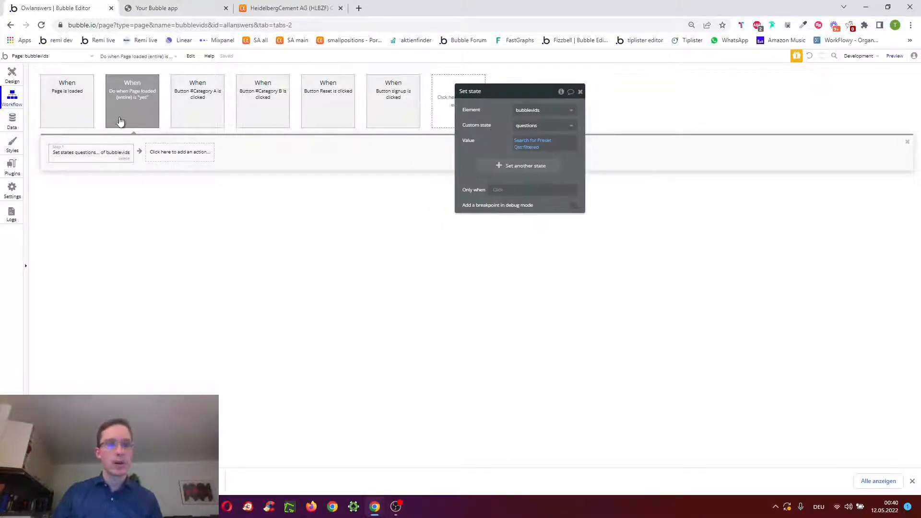
pyautogui.moveTo(73, 112)
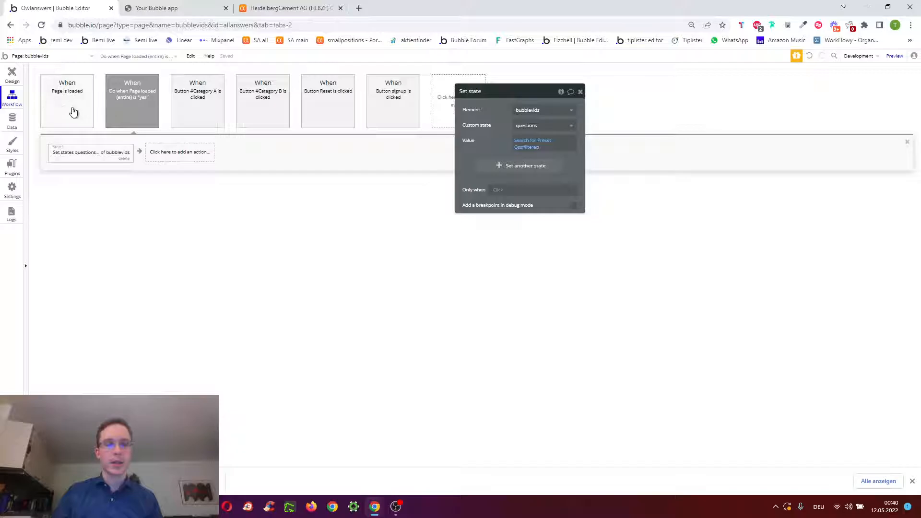
pyautogui.click(157, 8)
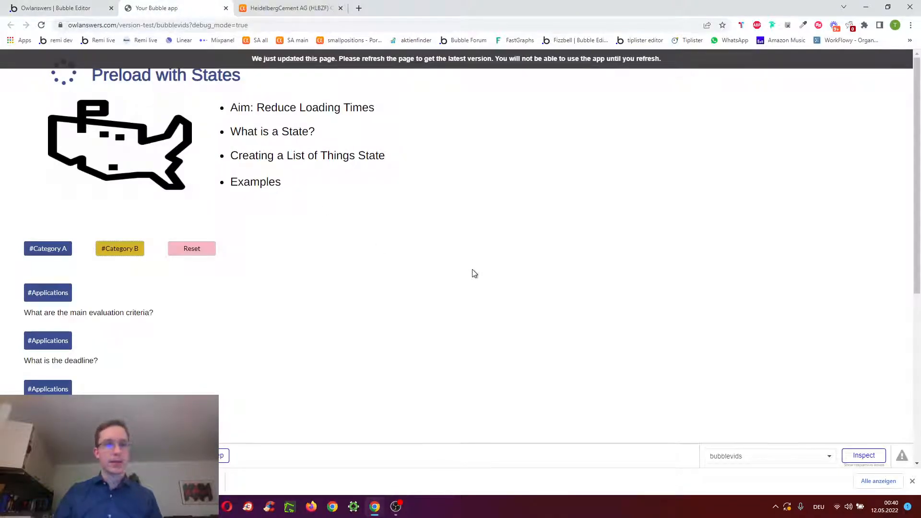